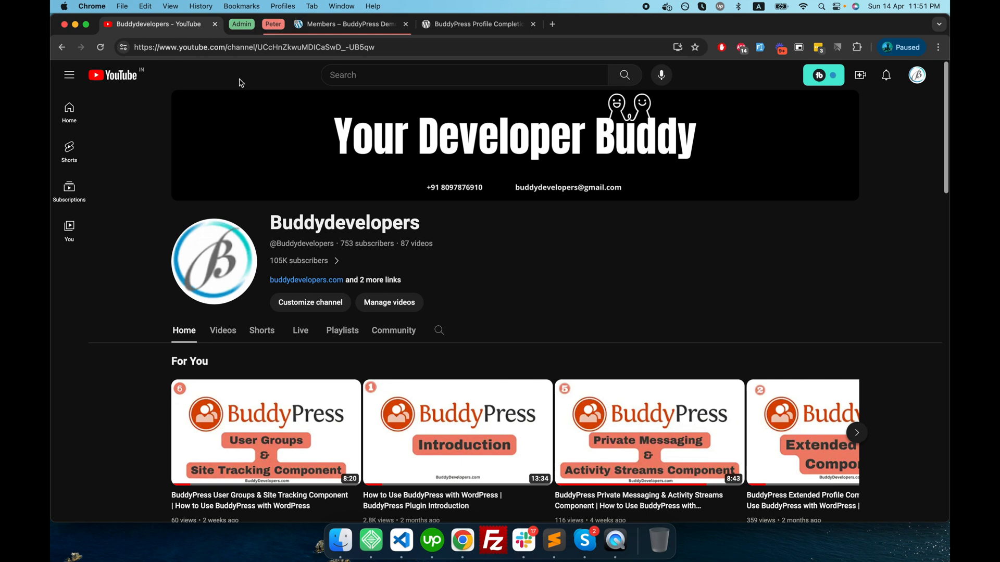
- Switch to the Members – BuddyPress Demo tab listing admin, Peter and Sam
click(351, 24)
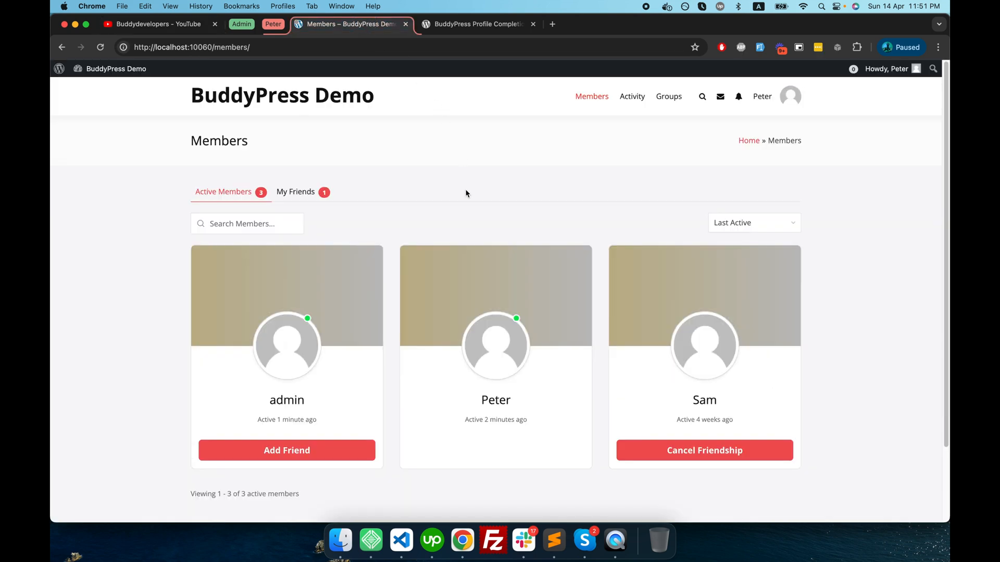
mouse_move(470, 214)
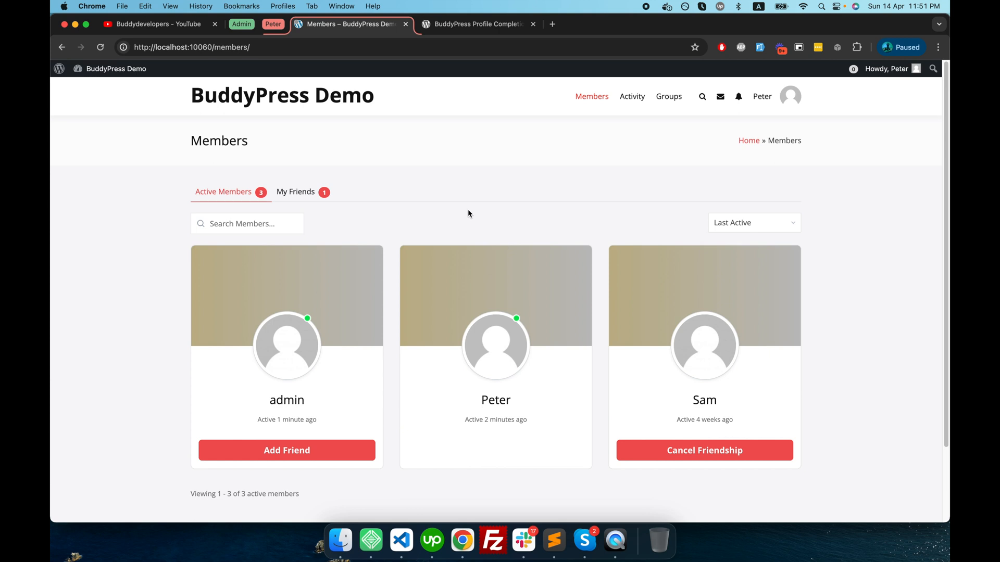
mouse_move(309, 360)
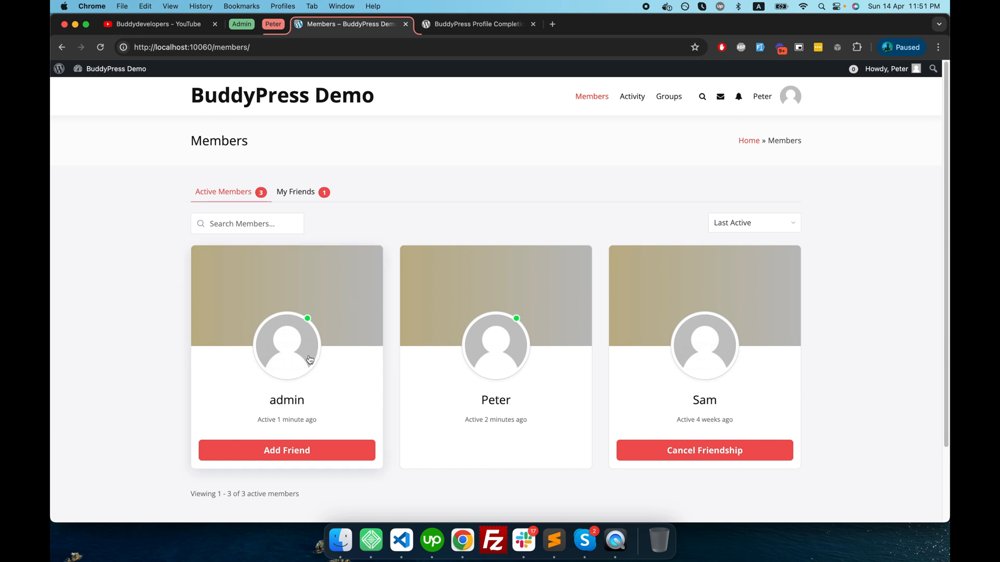
mouse_move(304, 346)
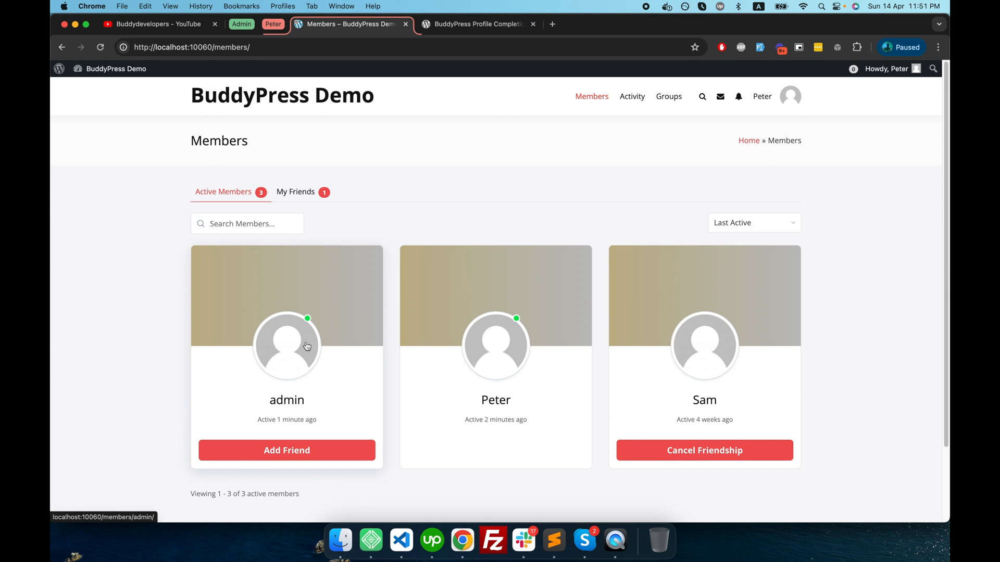
mouse_move(304, 352)
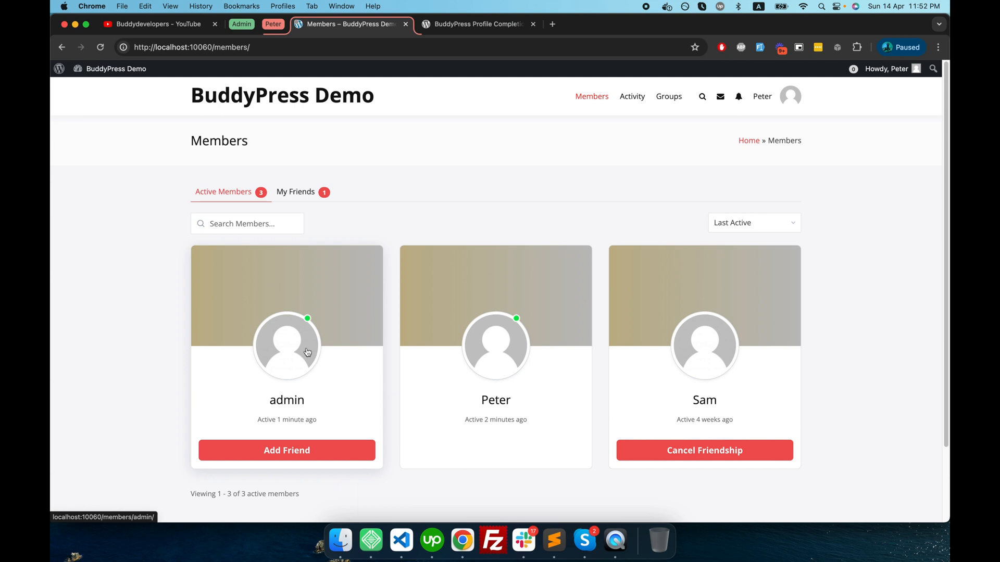
mouse_move(358, 299)
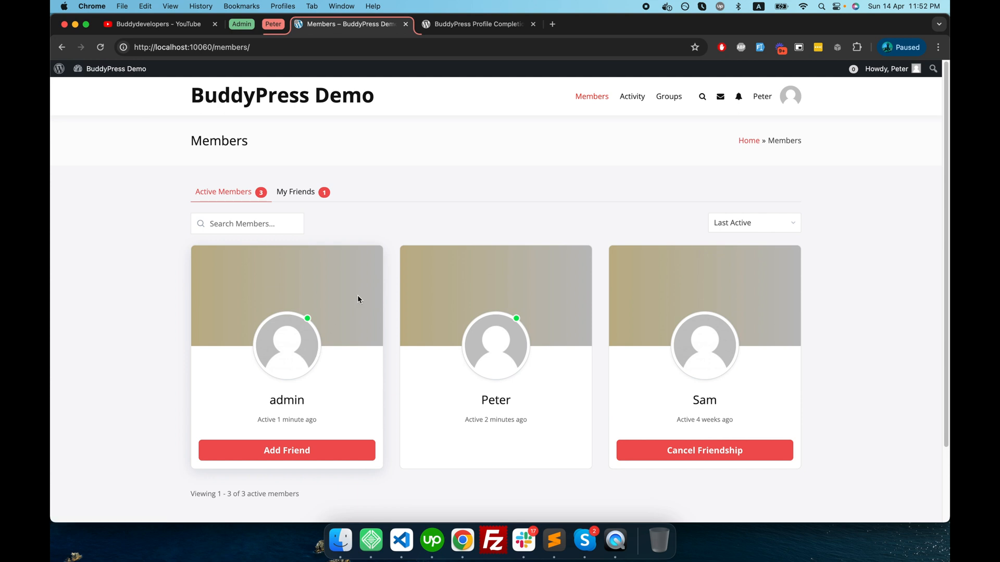
- Review the BuddyPress Profile Completion listing on WordPress.org, then return to the admin Plugins list
click(477, 24)
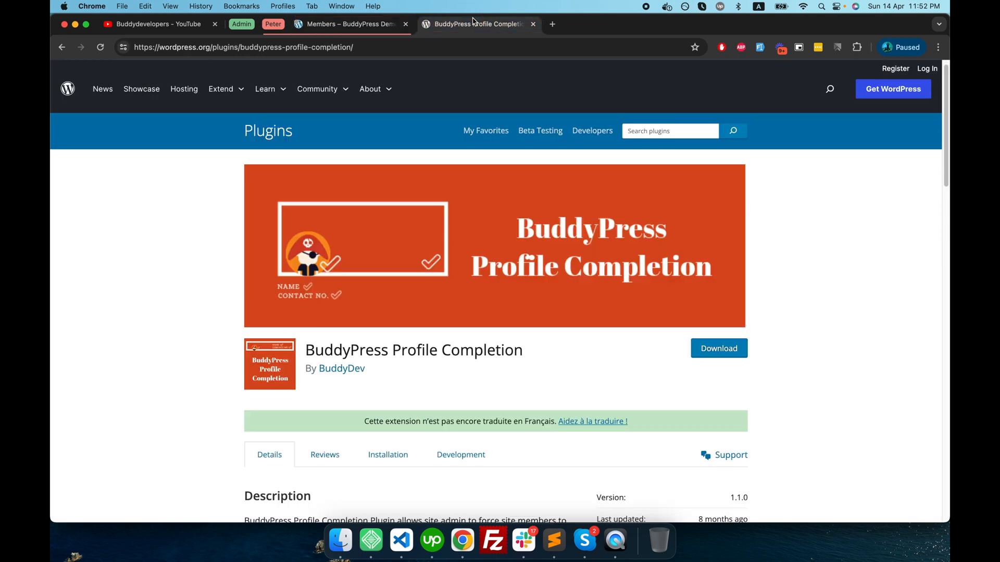
scroll(down, 3)
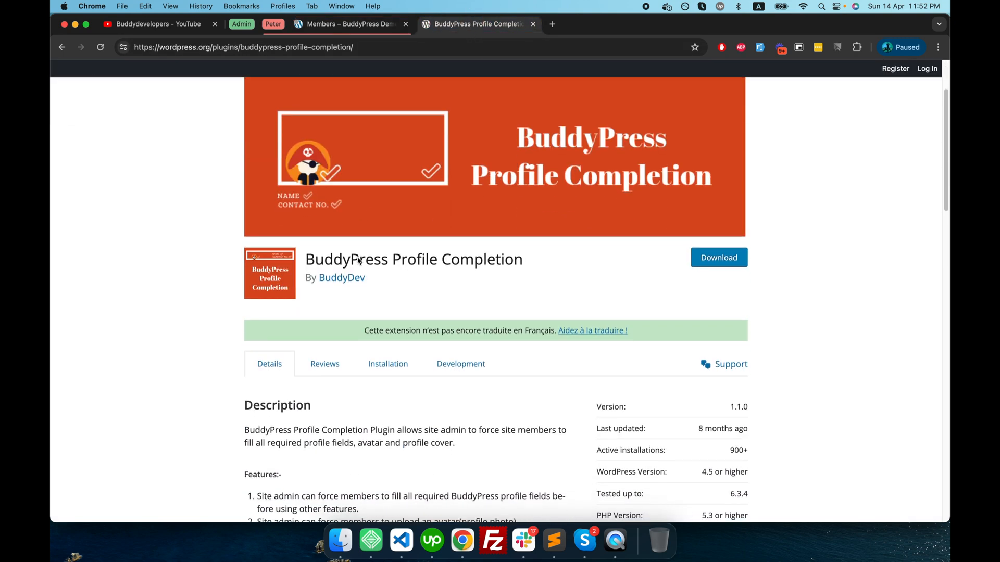
mouse_move(351, 285)
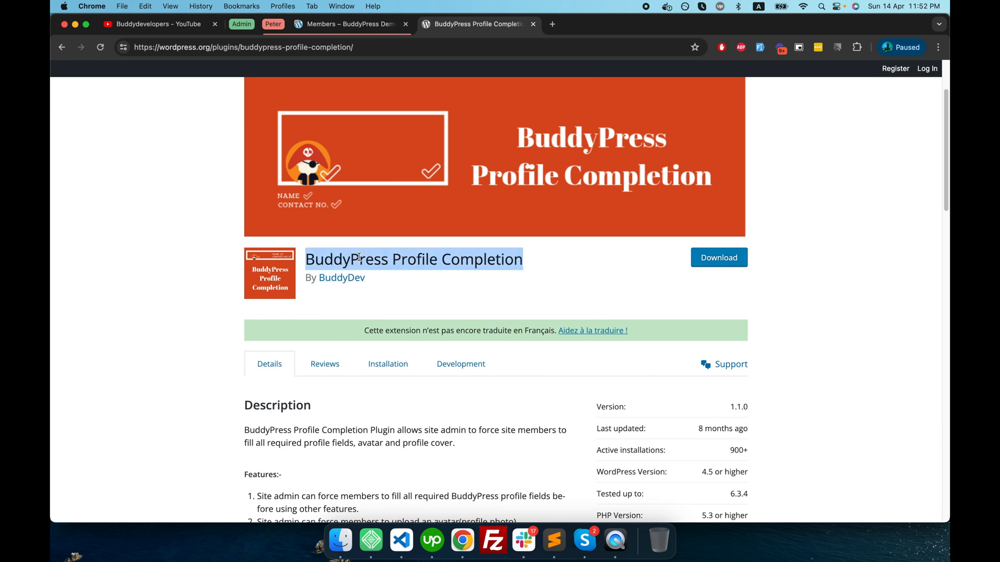
mouse_move(410, 308)
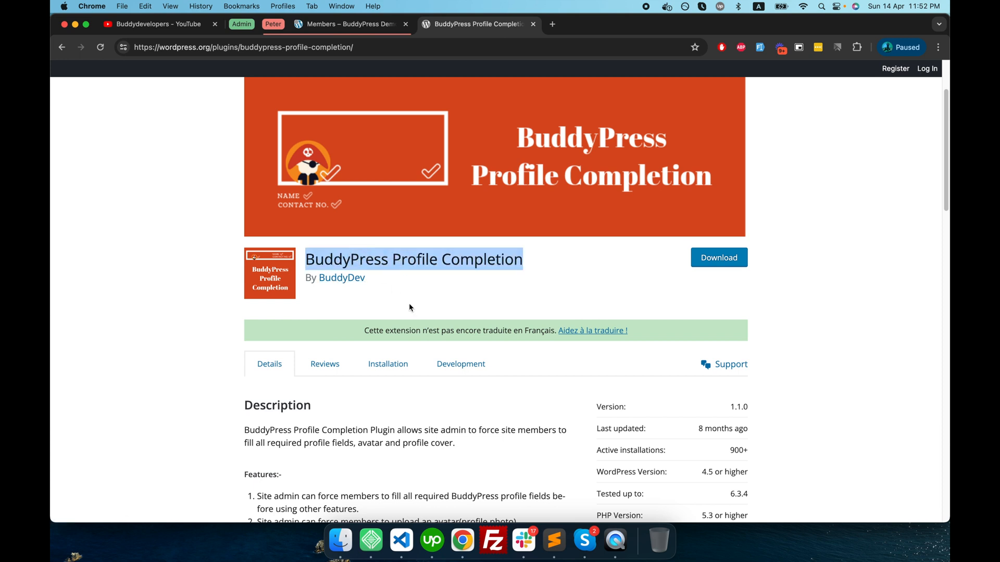
mouse_move(348, 261)
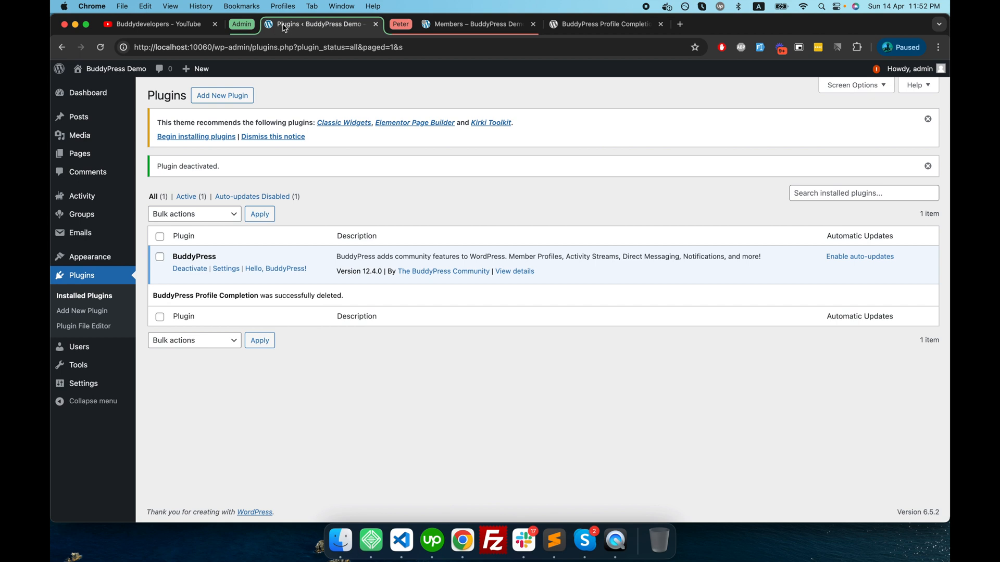
mouse_move(284, 29)
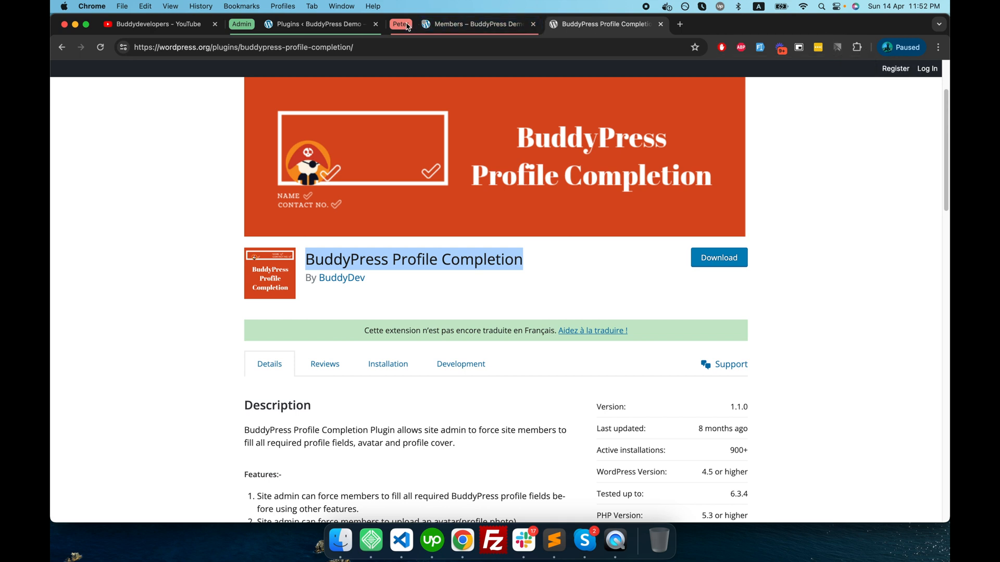
click(532, 24)
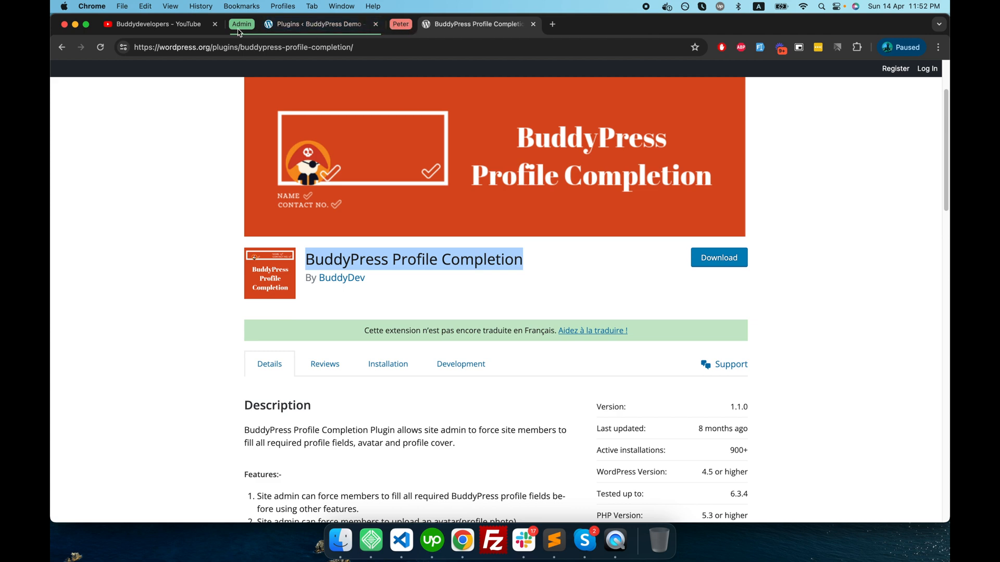
click(311, 24)
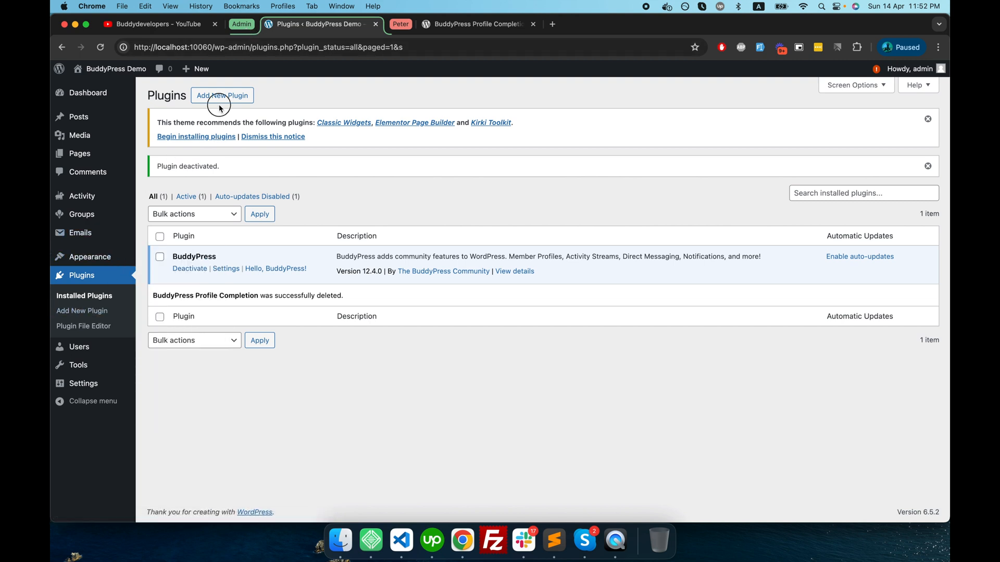
- Search for 'BuddyPress Profile Completion' in Add Plugins and install and activate it
click(222, 95)
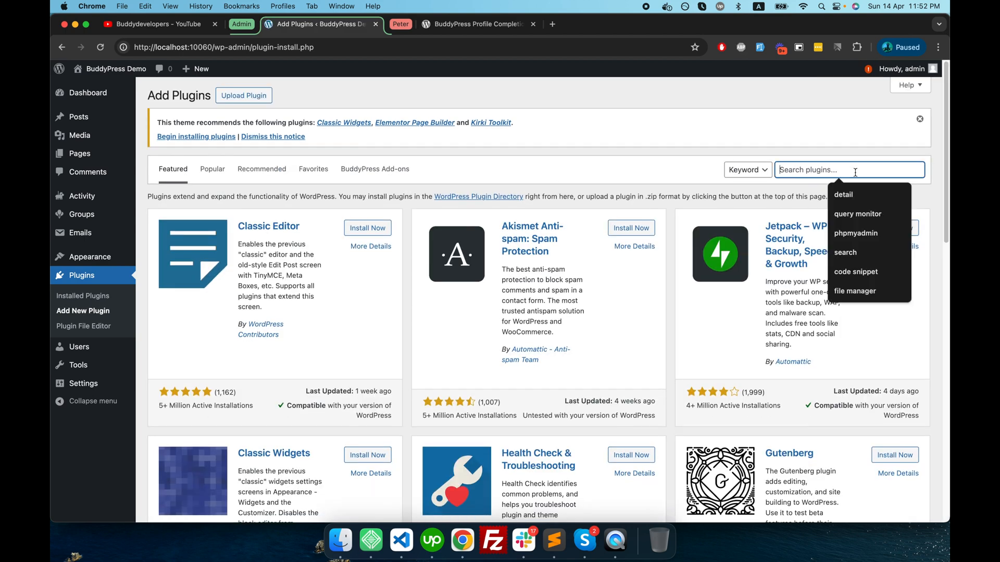
text(BuddyPress Profile Completion)
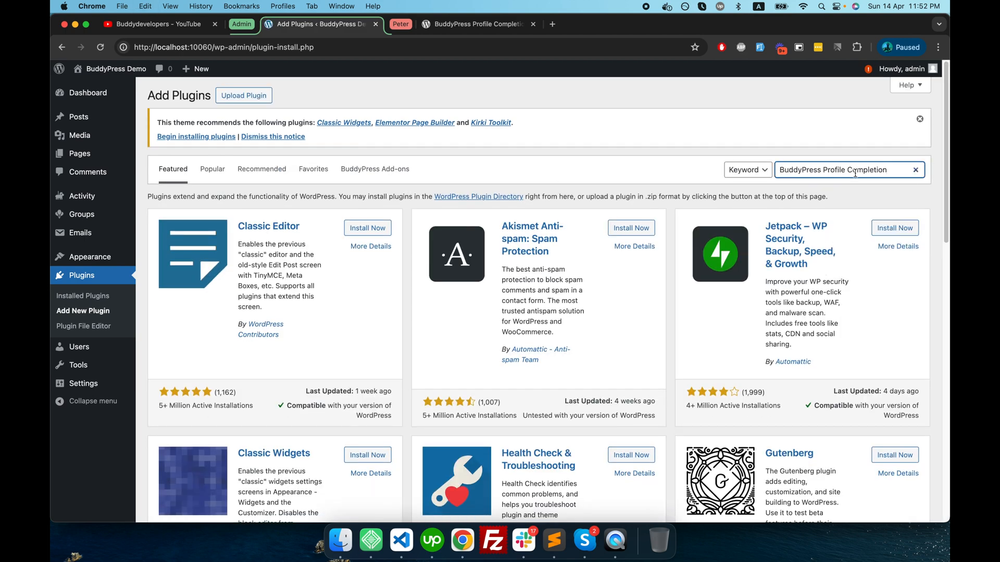
key(Enter)
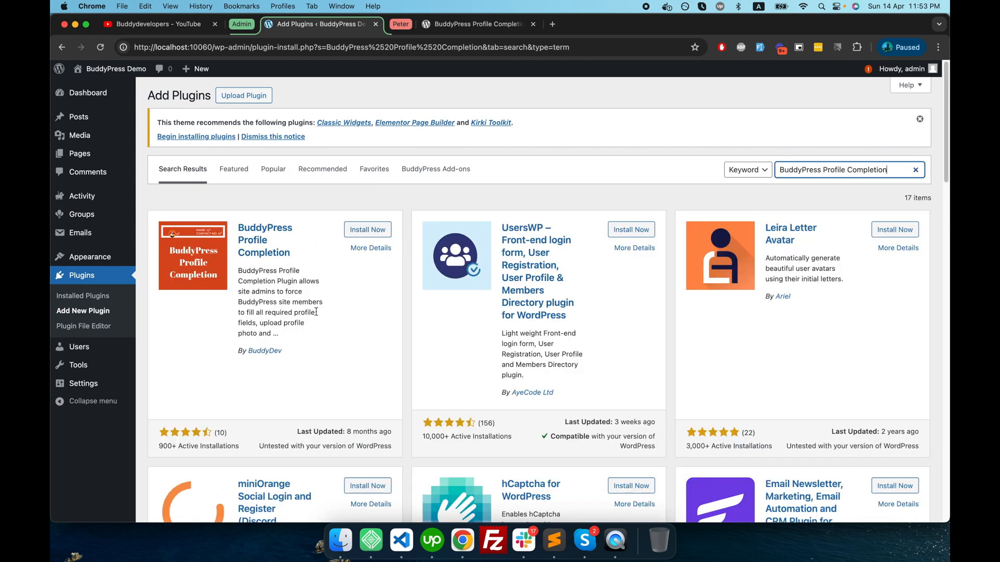
click(367, 230)
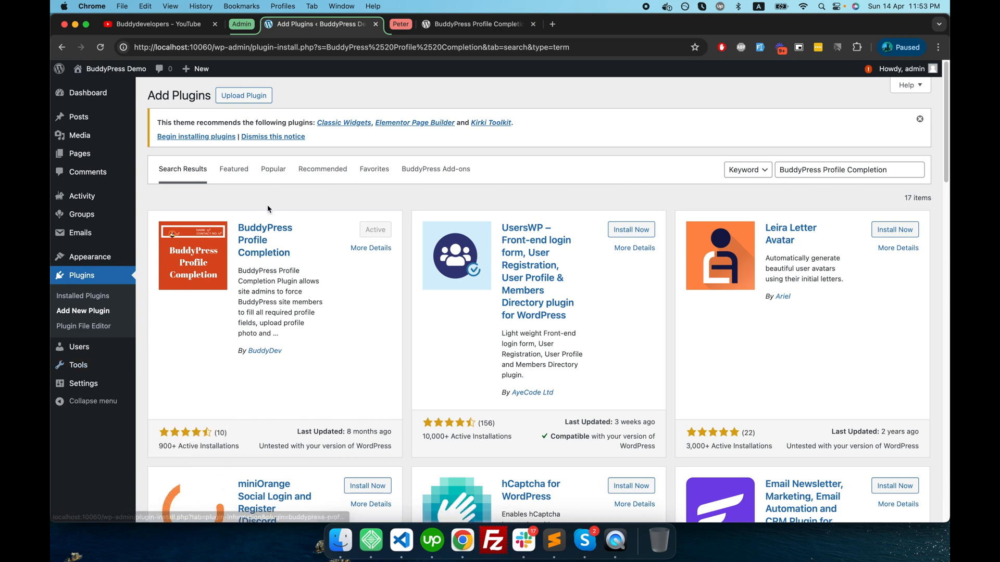
mouse_move(84, 383)
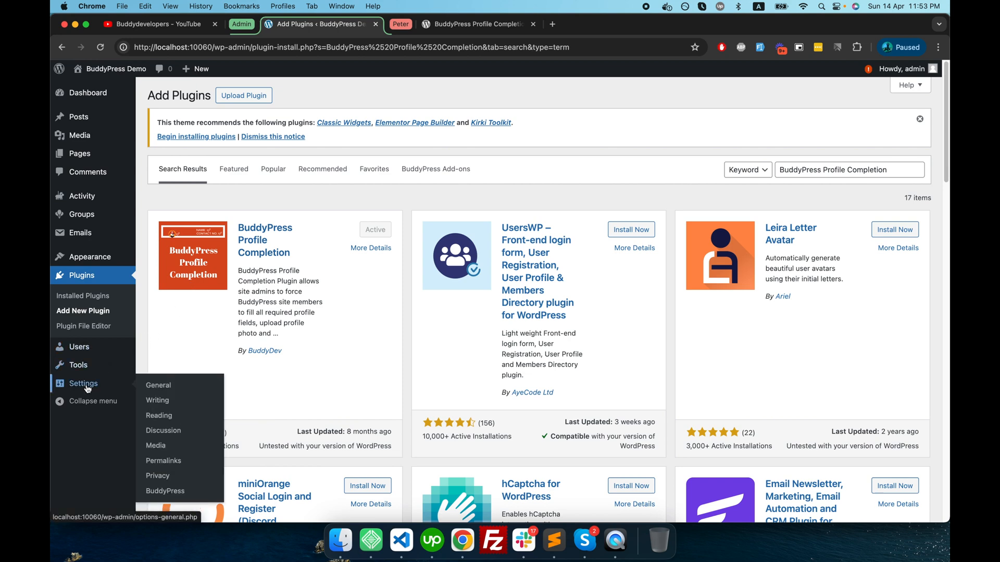
- Navigate through Settings > BuddyPress to the BuddyPress Profile Completion settings screen
click(165, 491)
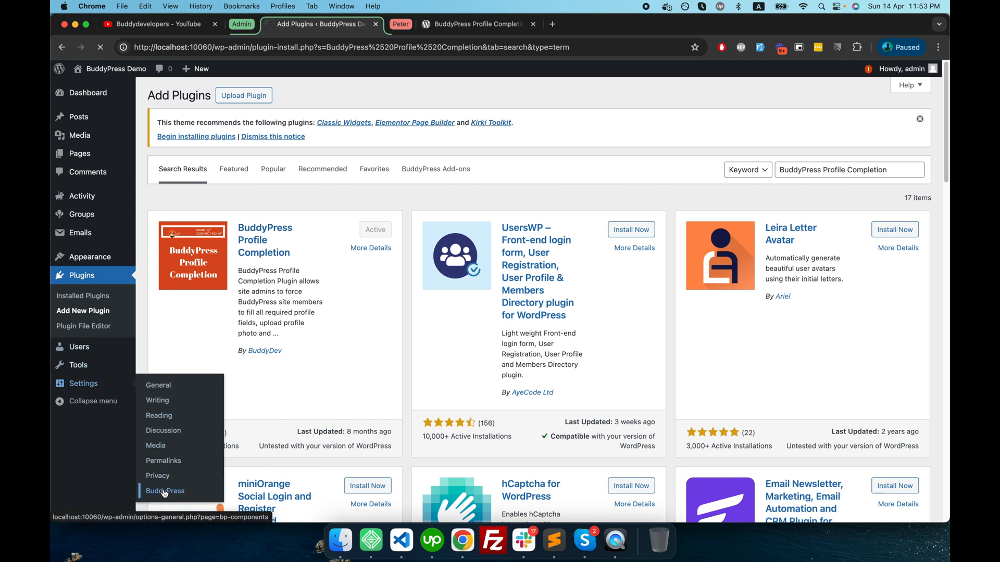
click(164, 491)
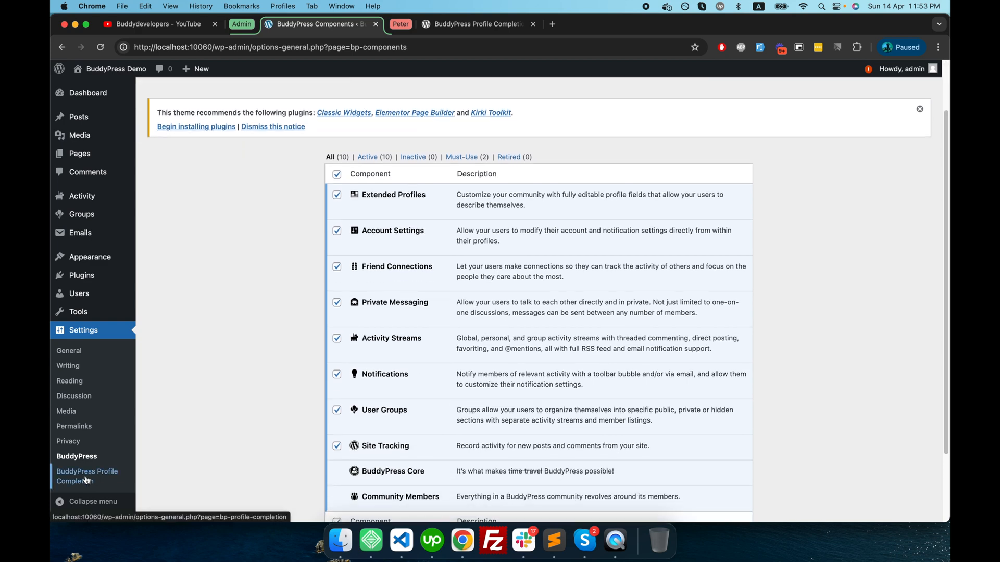
click(87, 476)
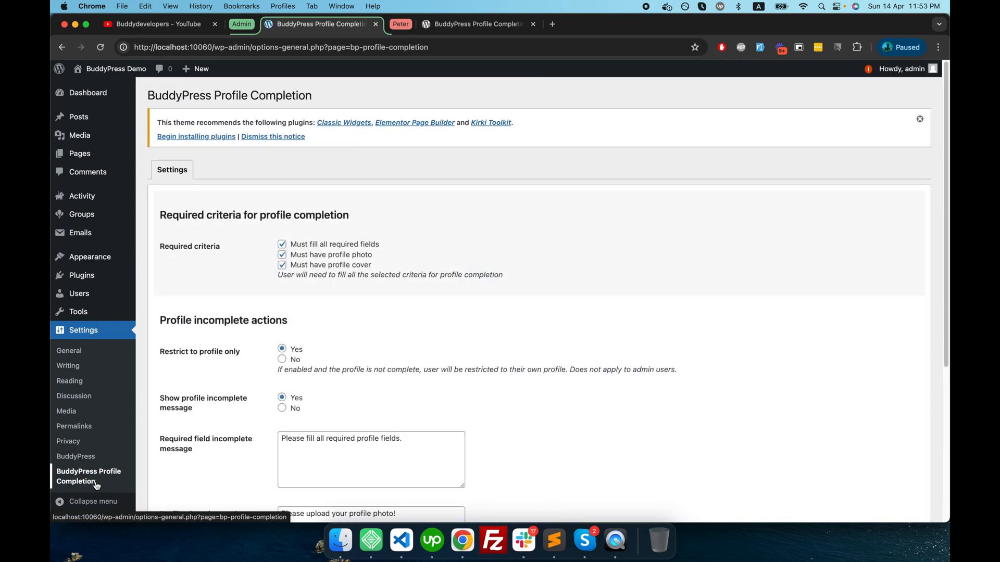
- Uncheck 'Must fill all required fields' and 'Must have profile cover'
scroll(down, 3)
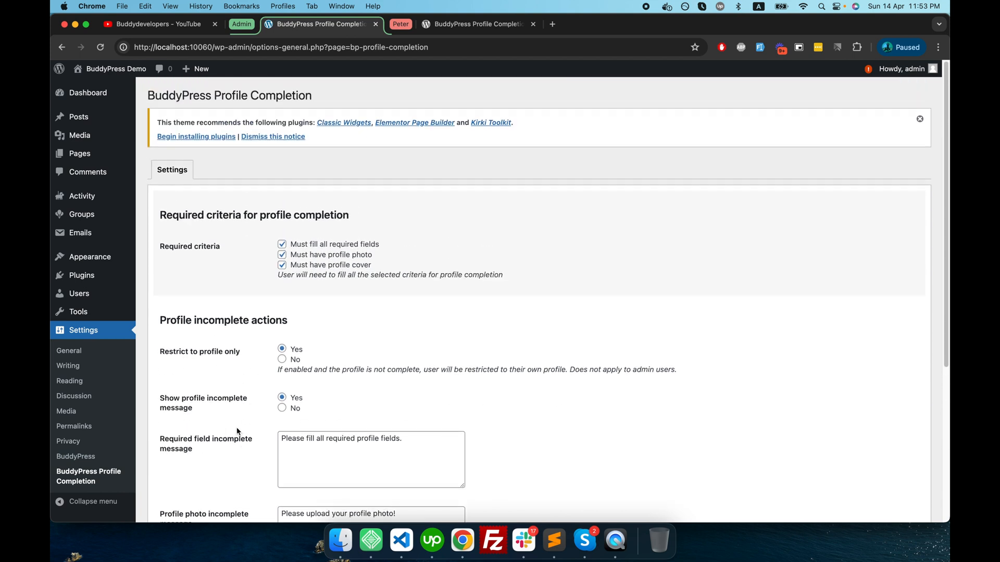
mouse_move(377, 362)
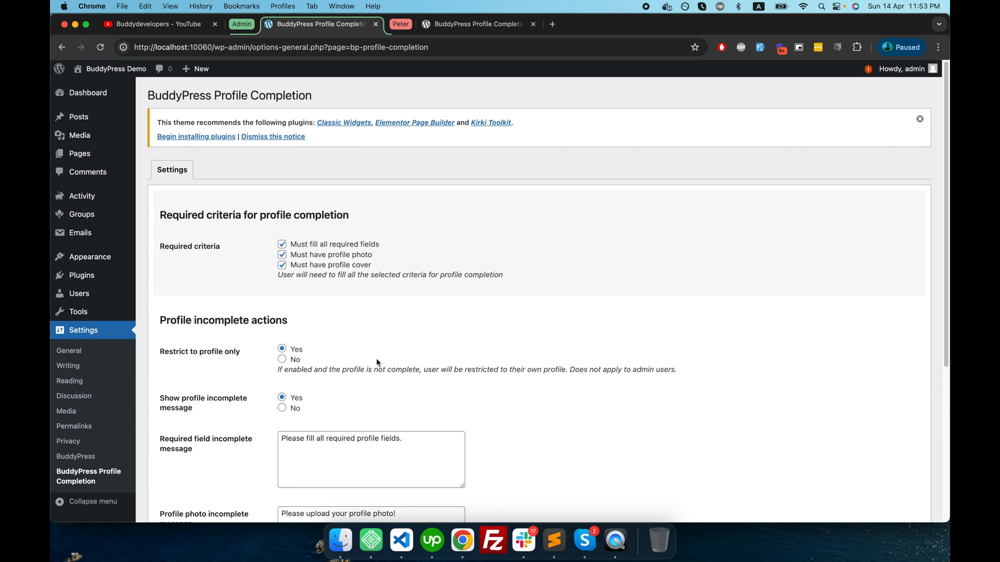
scroll(down, 3)
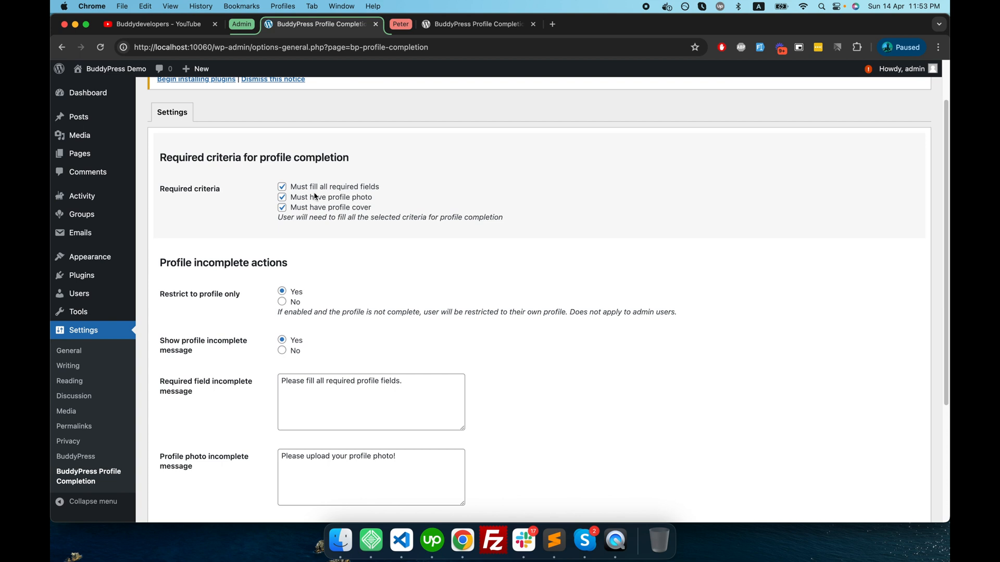
mouse_move(311, 189)
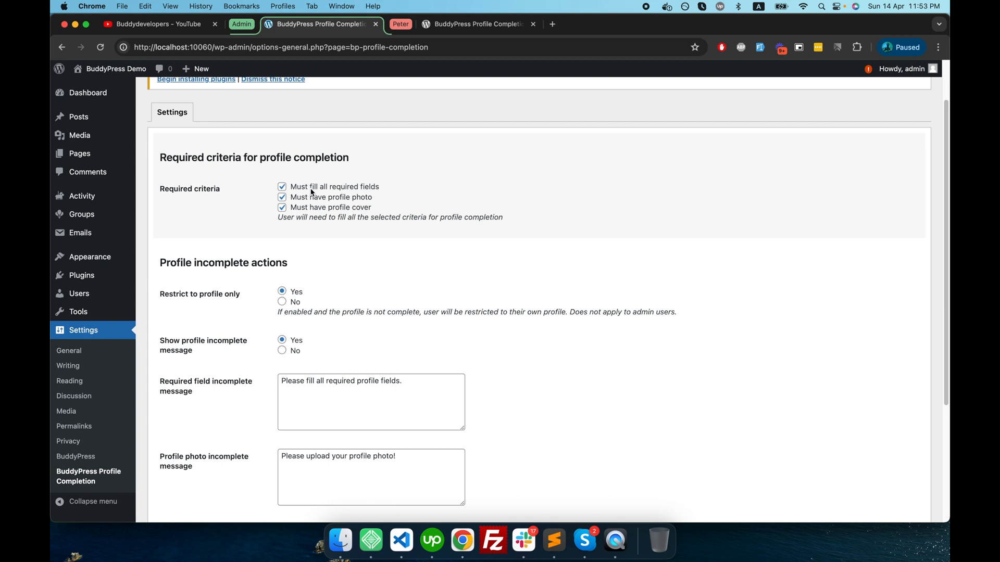
mouse_move(295, 194)
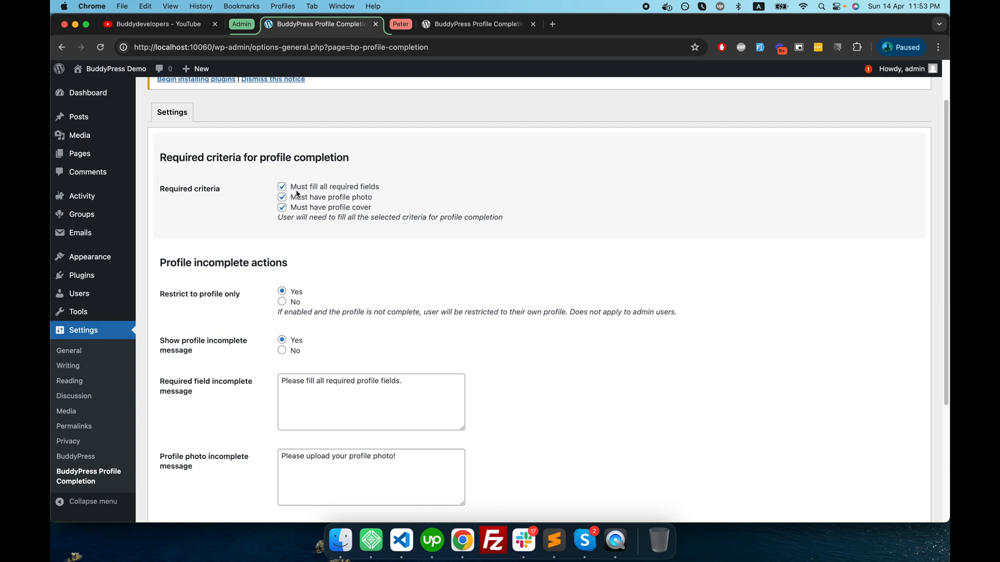
mouse_move(326, 195)
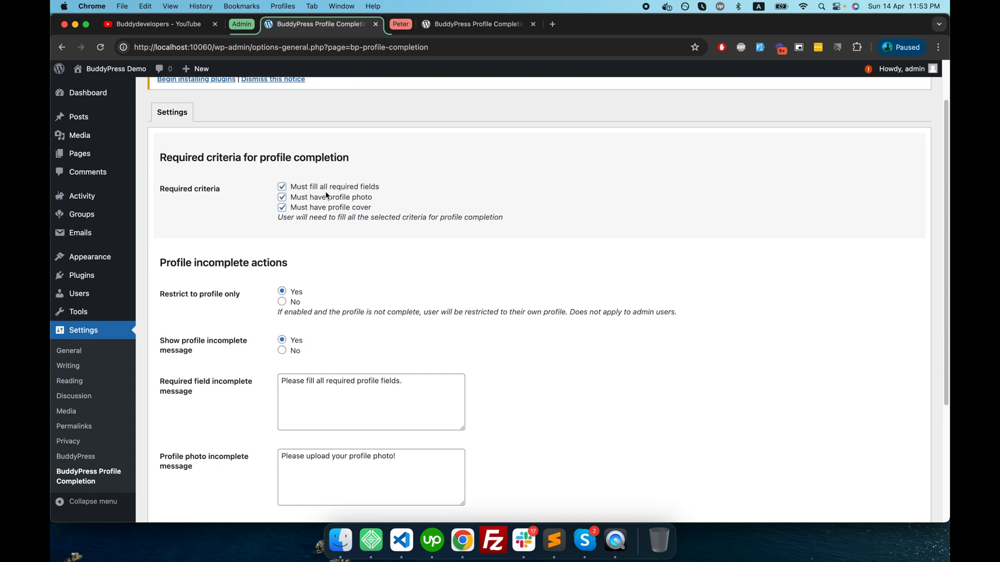
mouse_move(309, 204)
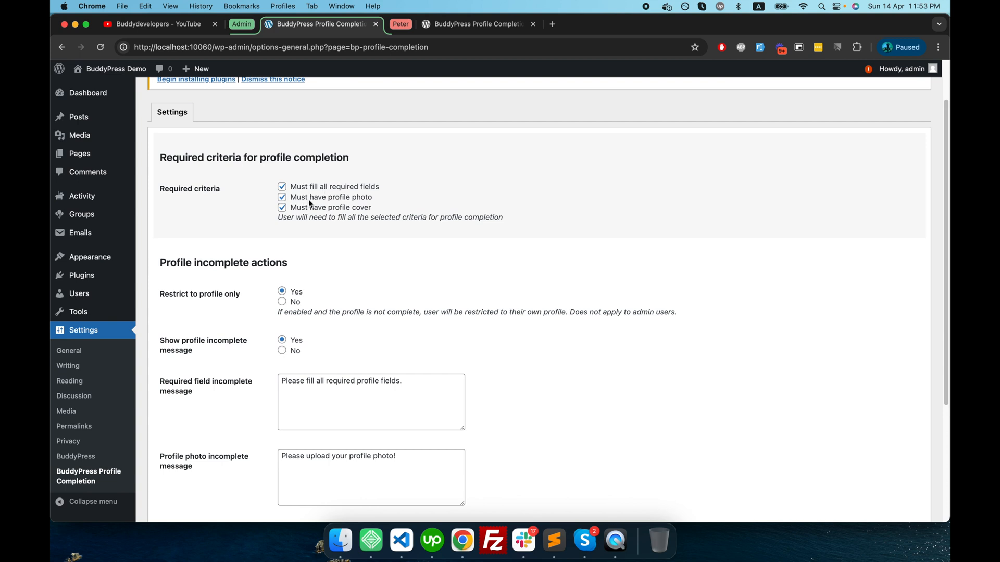
mouse_move(323, 200)
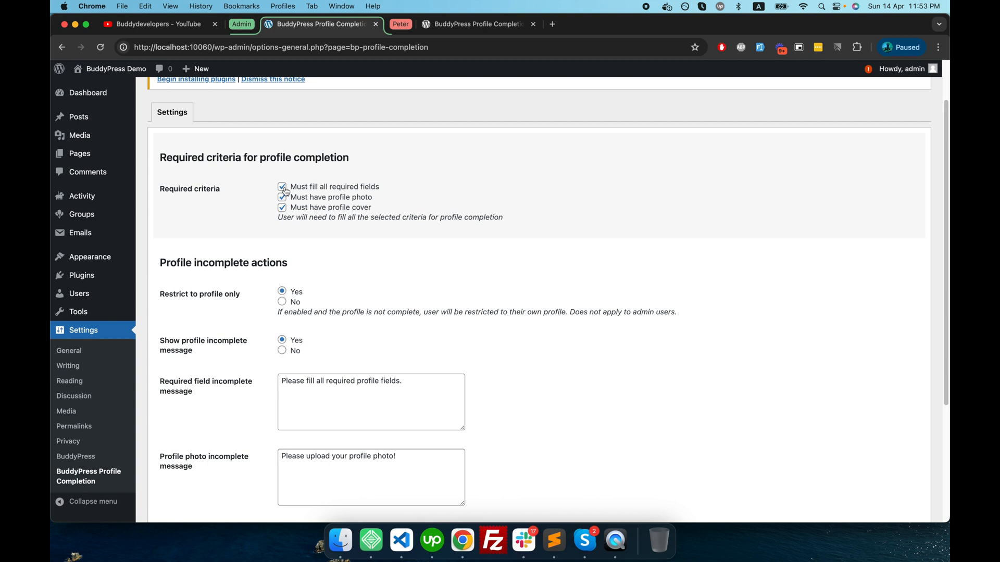
click(281, 186)
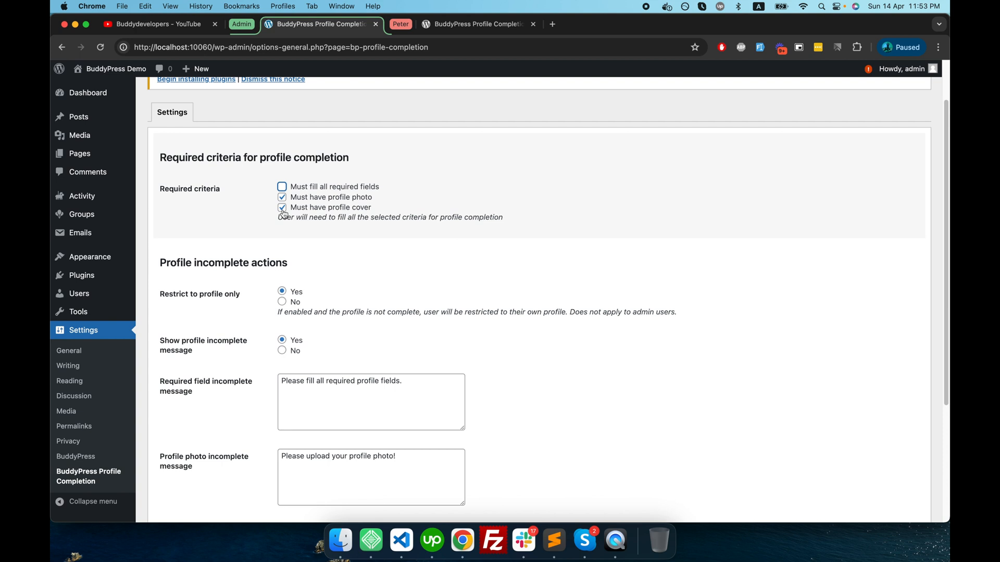
click(281, 208)
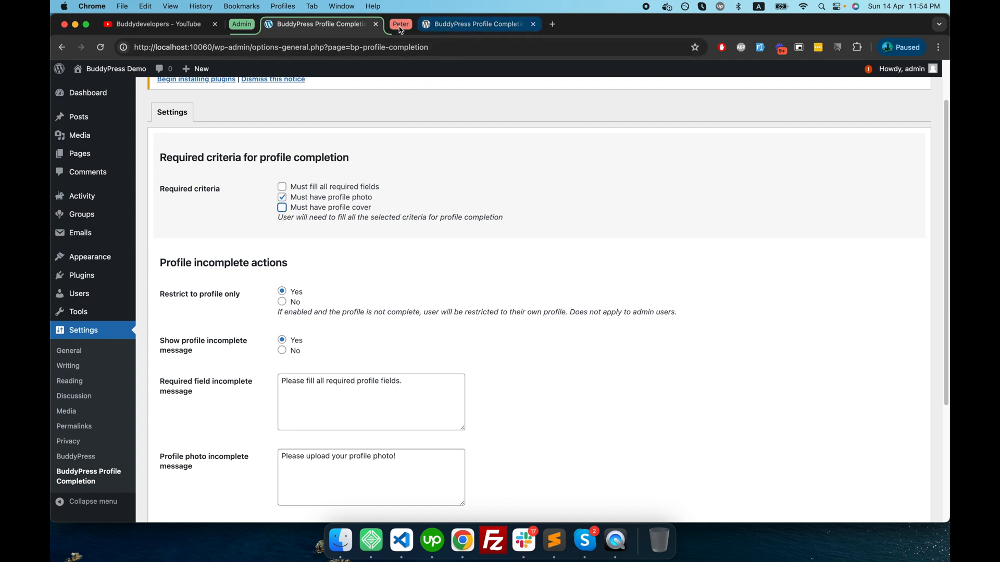
- Check the member's Members page, then save the photo-only completion settings
click(401, 24)
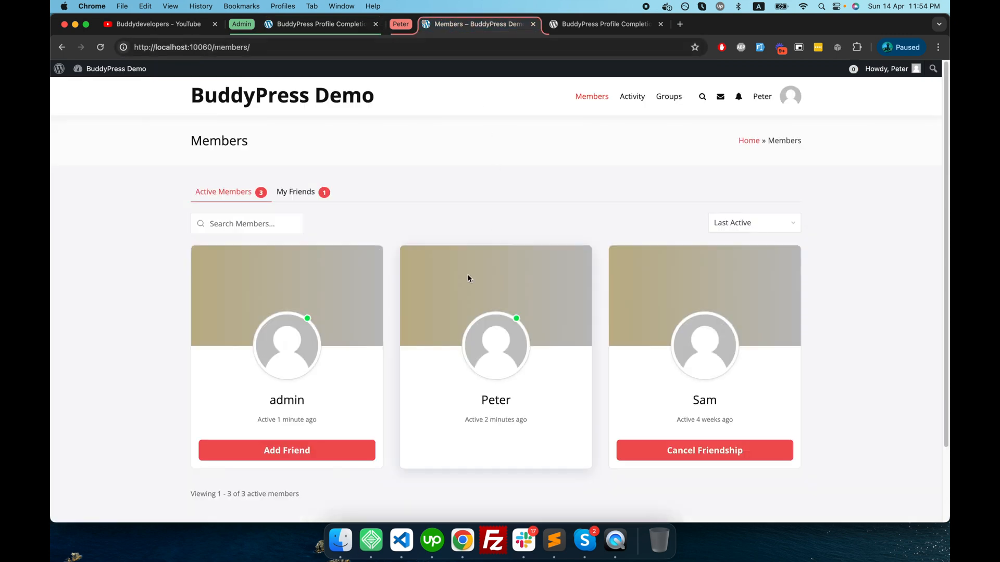
scroll(down, 3)
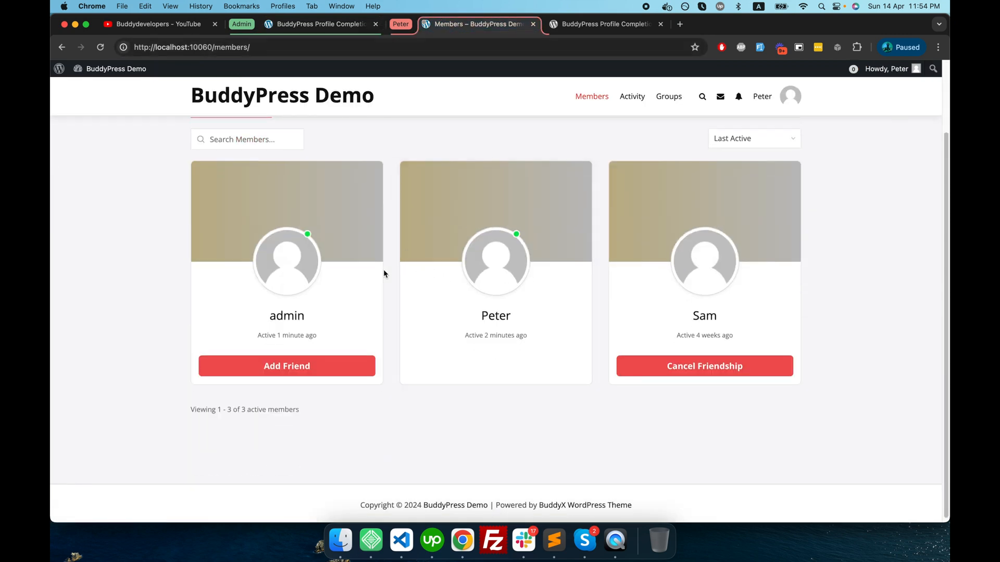
click(318, 24)
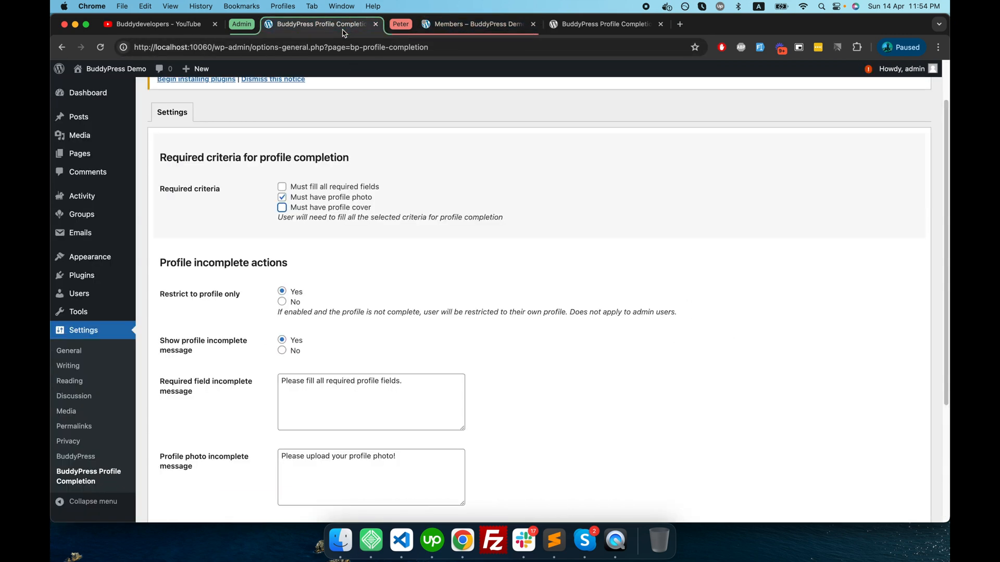
mouse_move(303, 205)
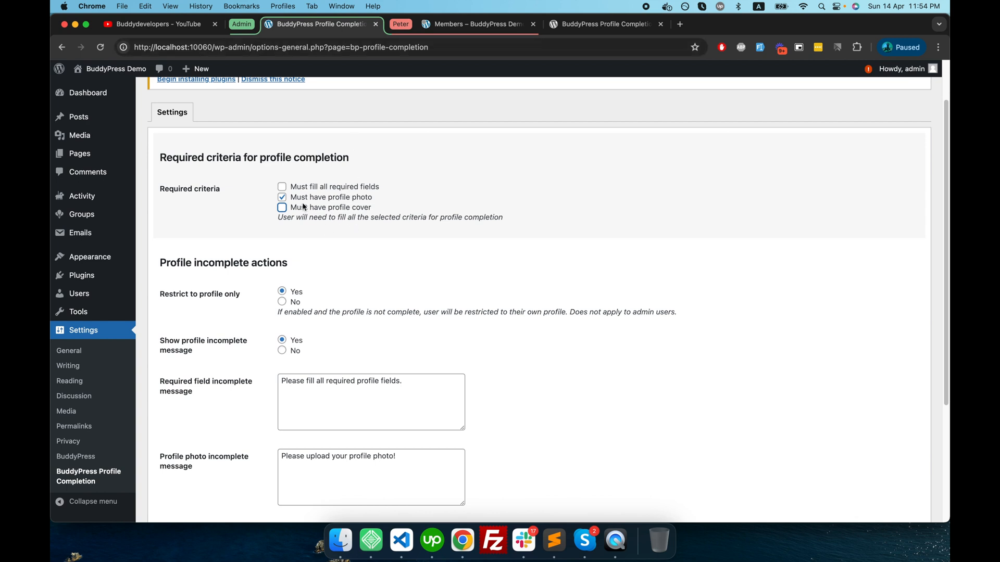
mouse_move(329, 204)
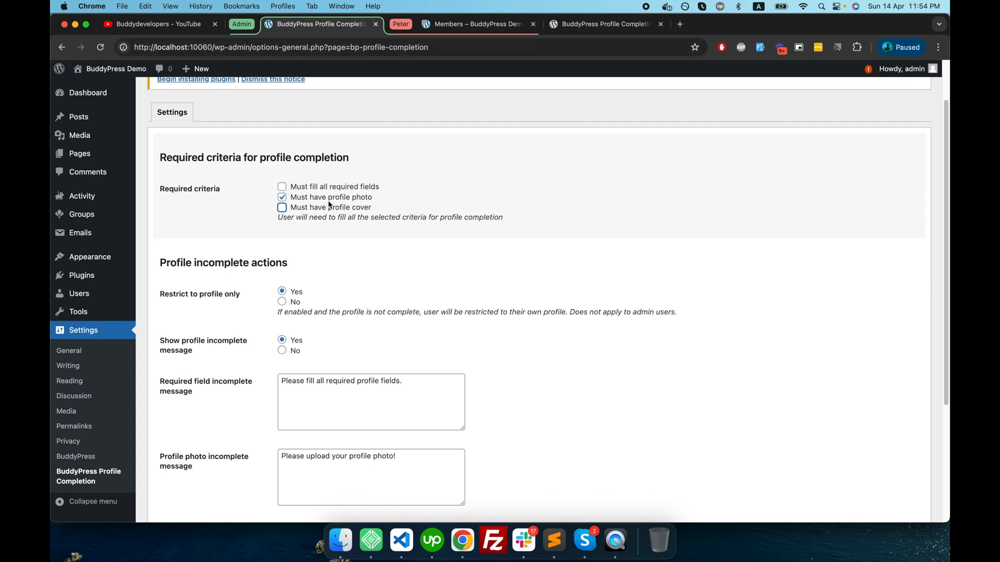
scroll(down, 3)
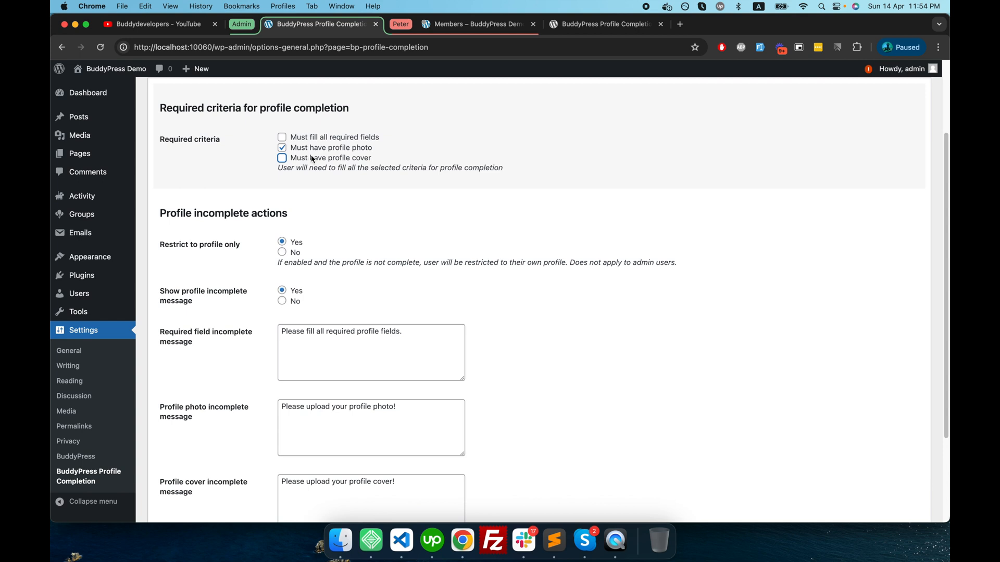
scroll(down, 3)
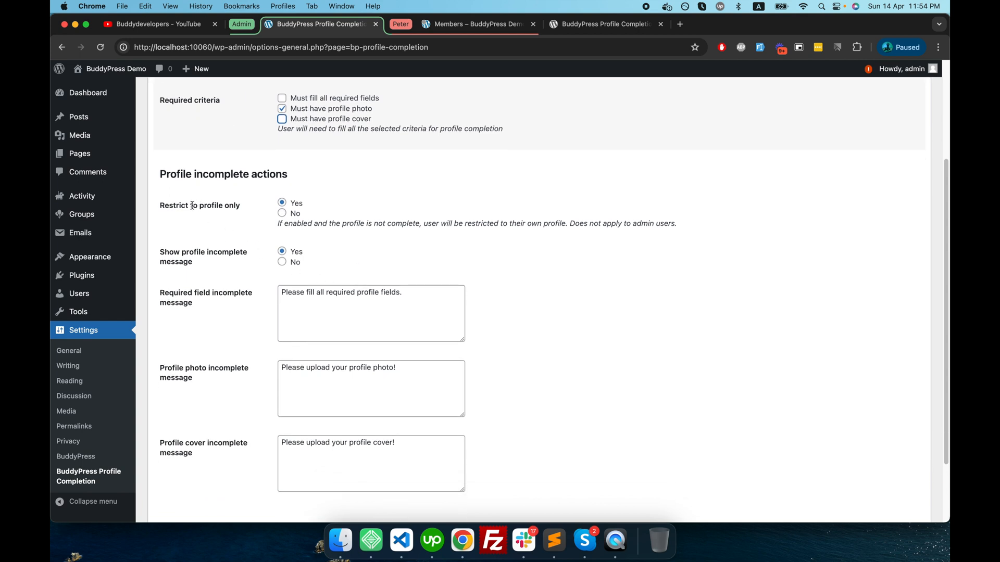
mouse_move(288, 213)
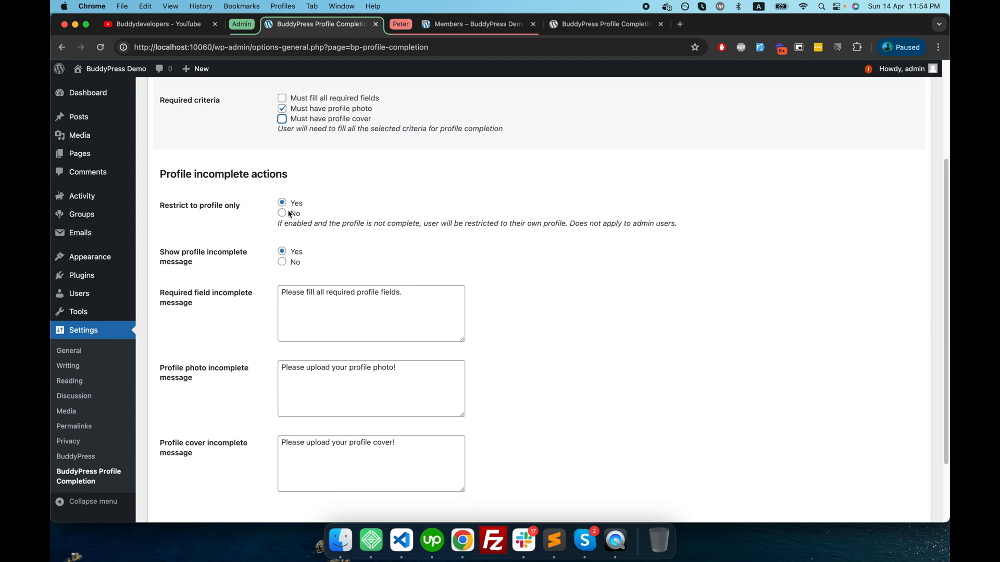
mouse_move(398, 224)
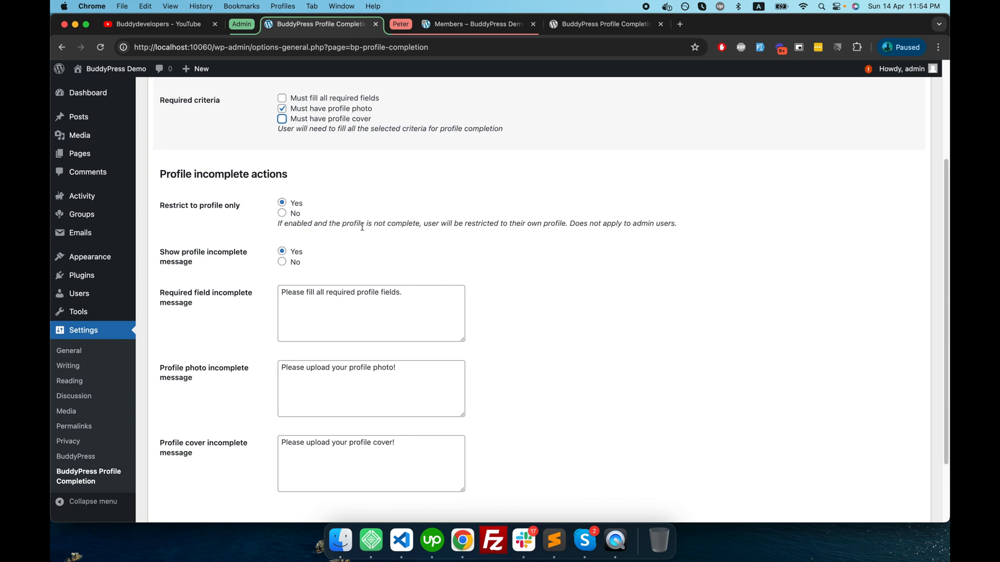
mouse_move(464, 224)
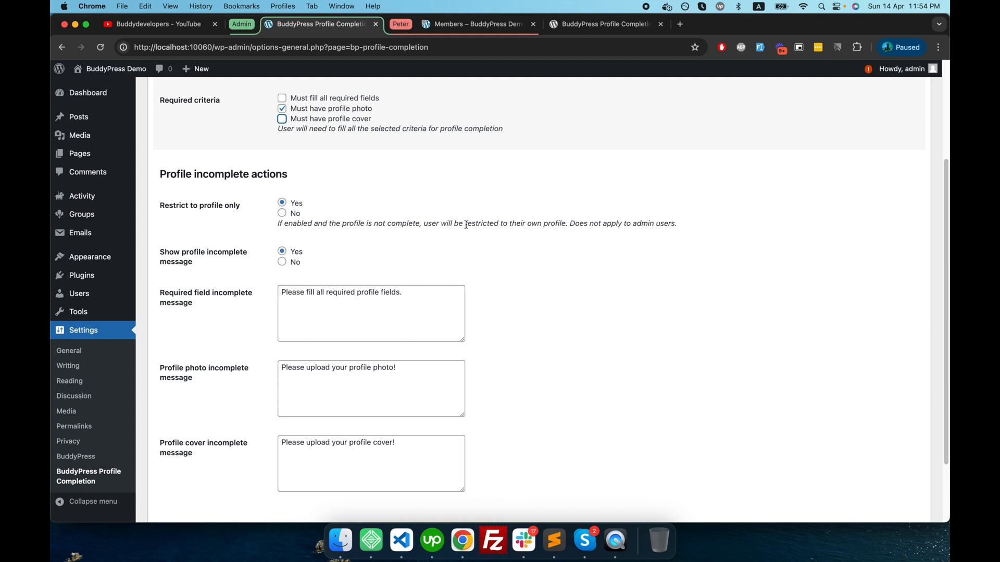
mouse_move(418, 256)
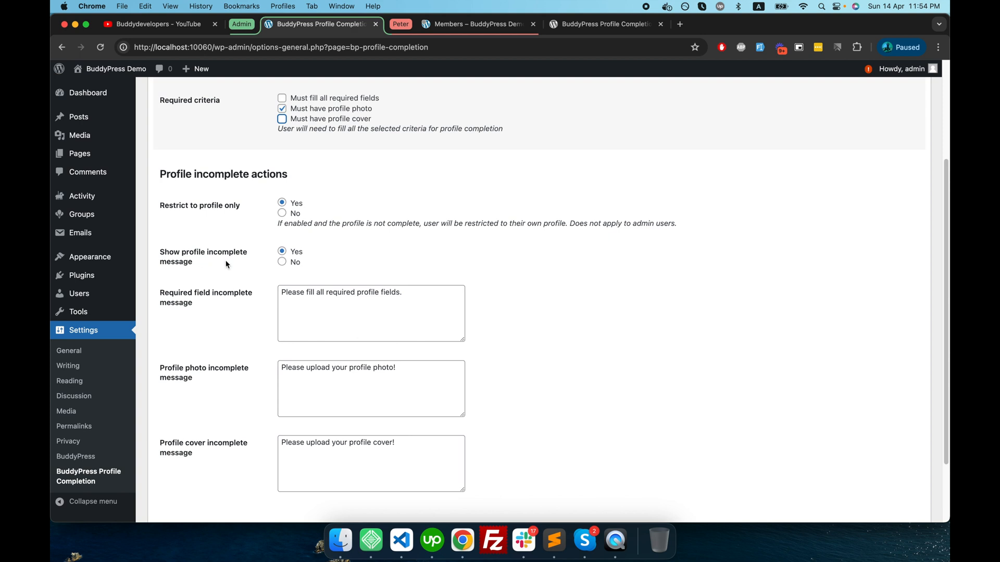
scroll(down, 3)
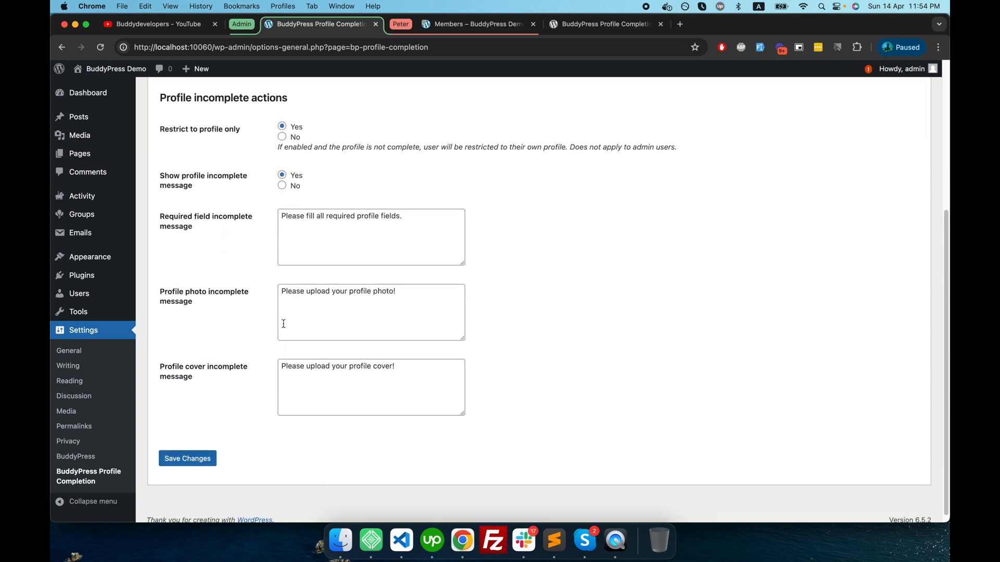
mouse_move(210, 306)
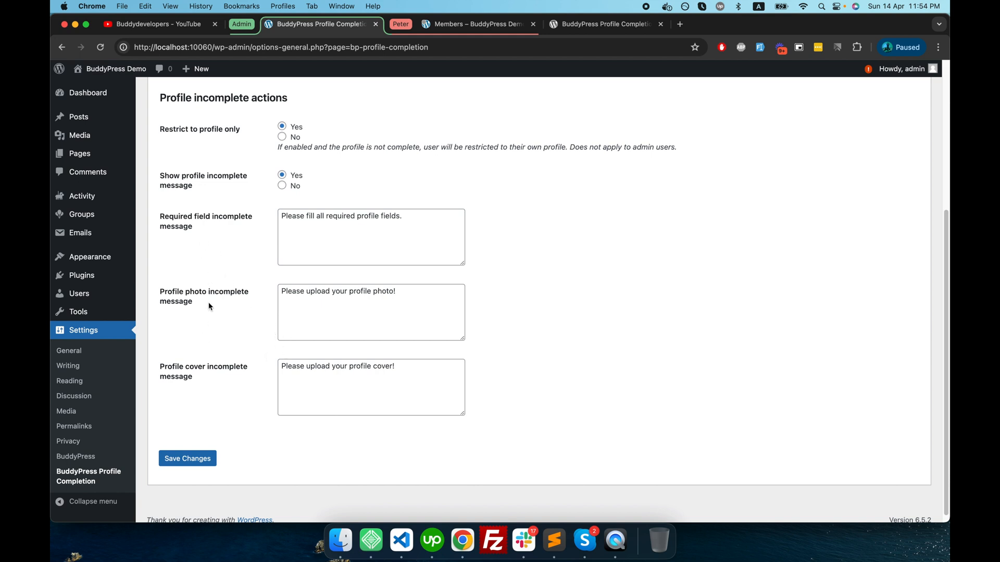
mouse_move(214, 242)
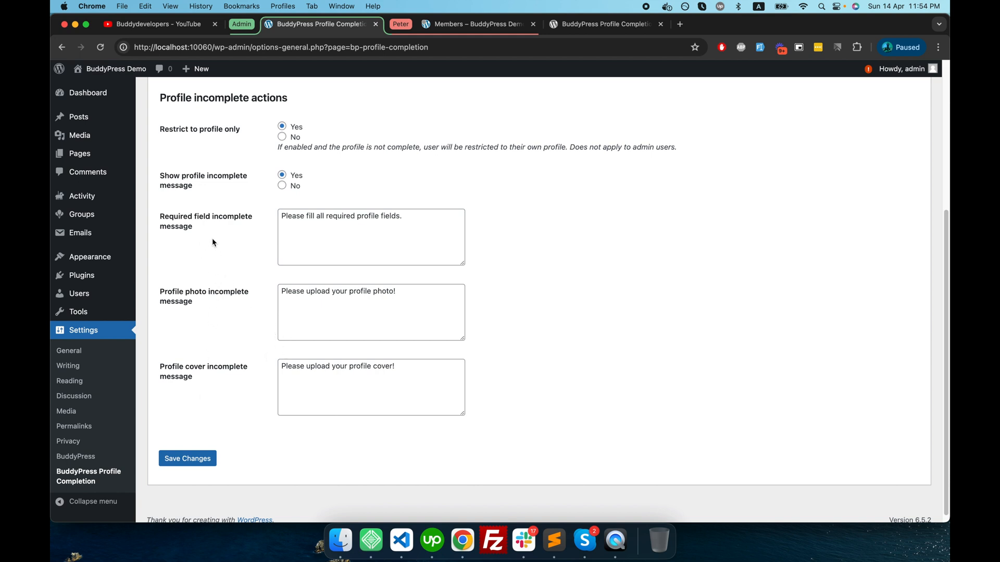
mouse_move(187, 458)
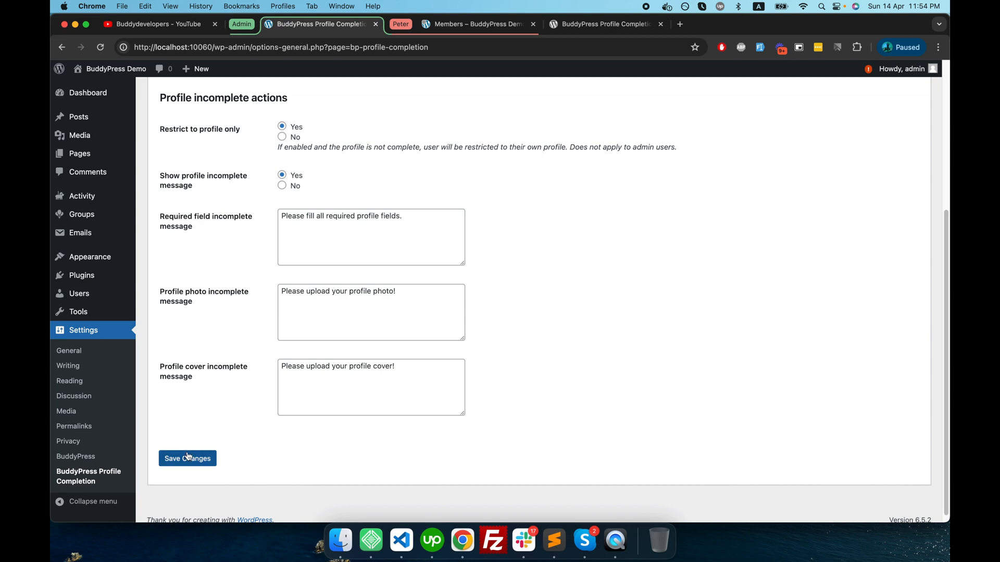
click(187, 458)
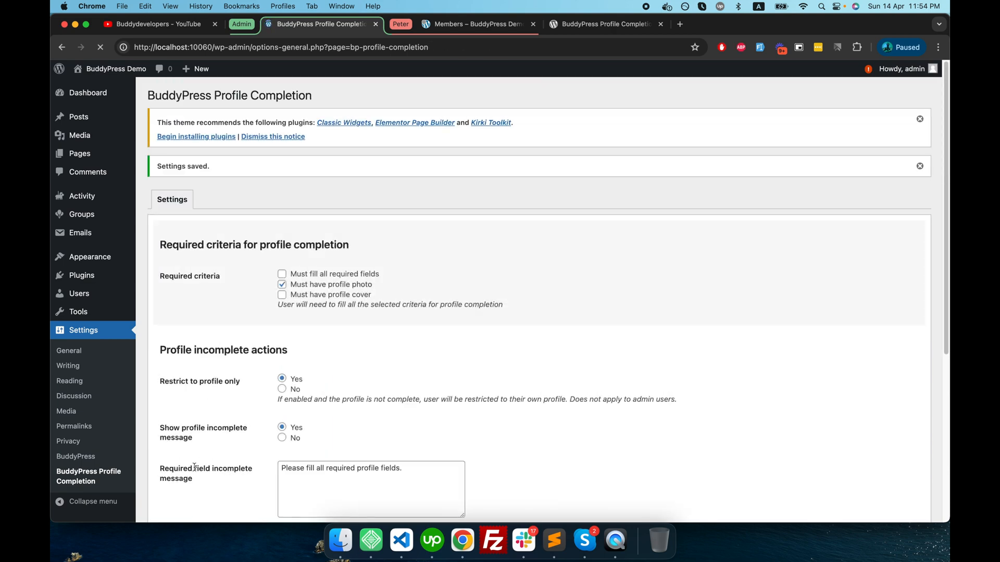
- As Peter, open Change Profile Photo showing 'Please upload your profile photo!'
scroll(down, 3)
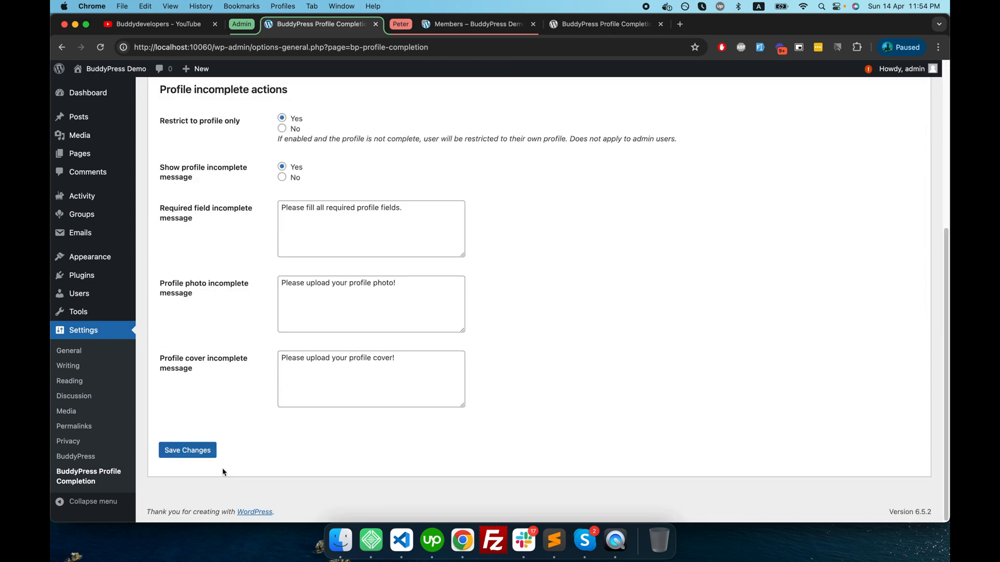
mouse_move(407, 22)
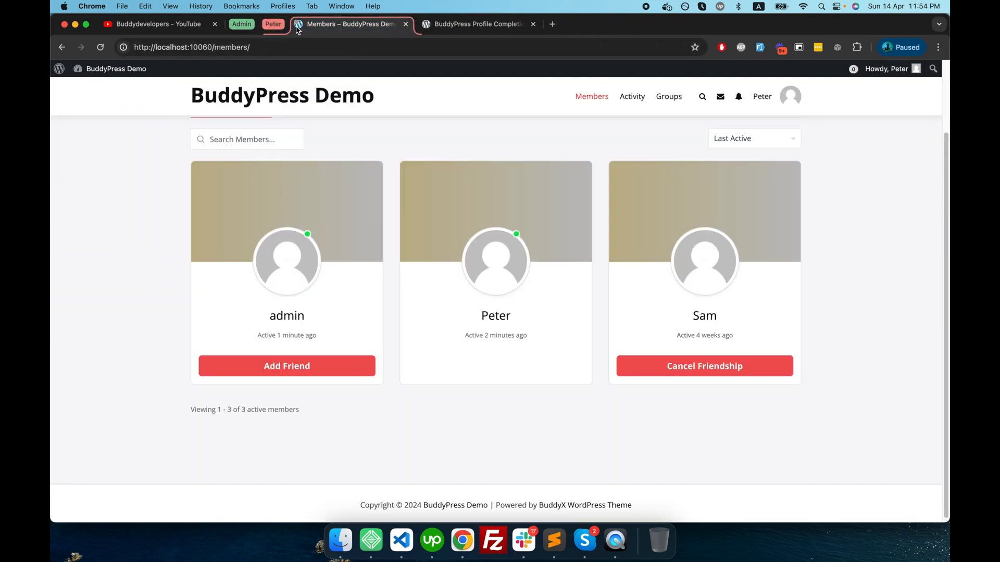
mouse_move(790, 100)
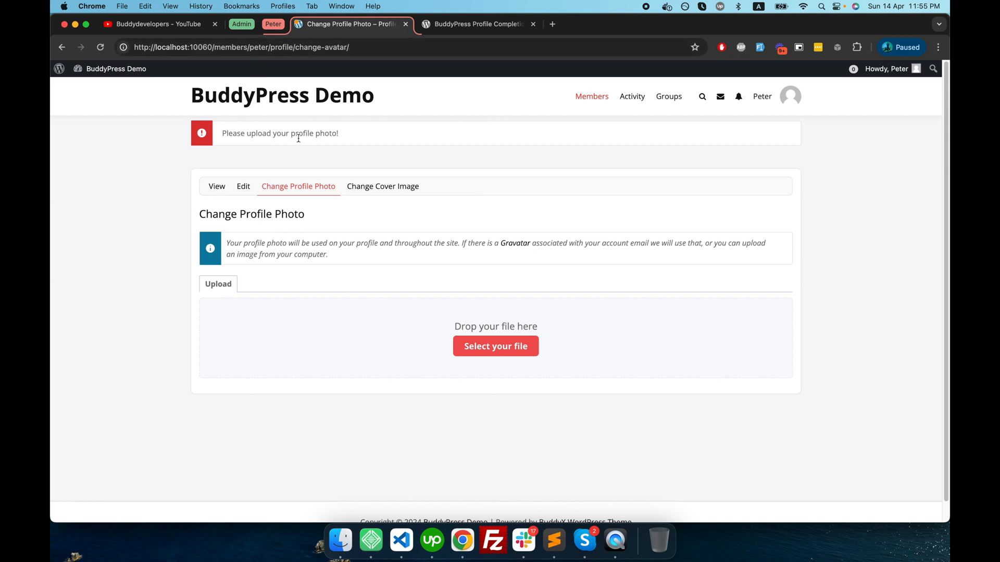
mouse_move(653, 104)
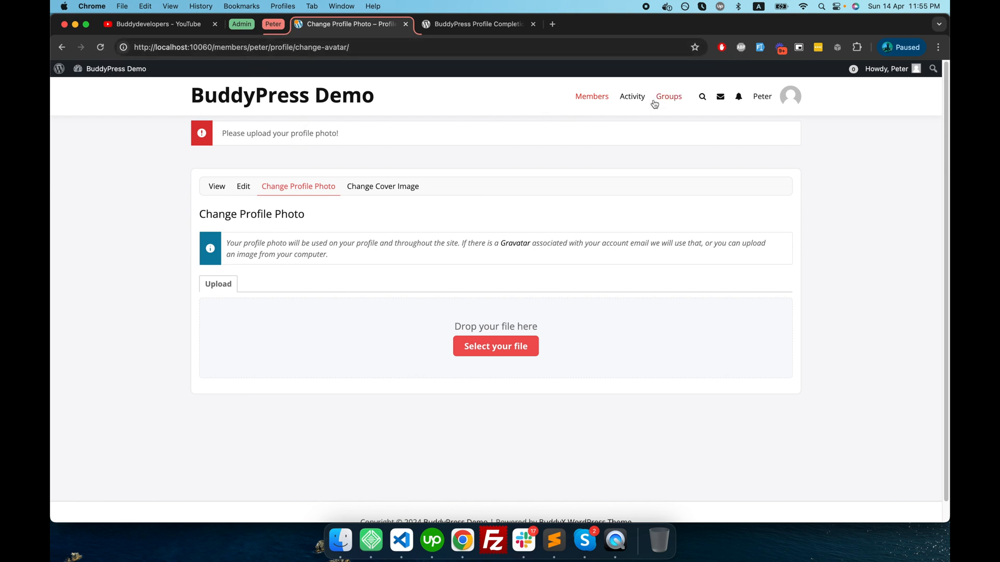
click(632, 96)
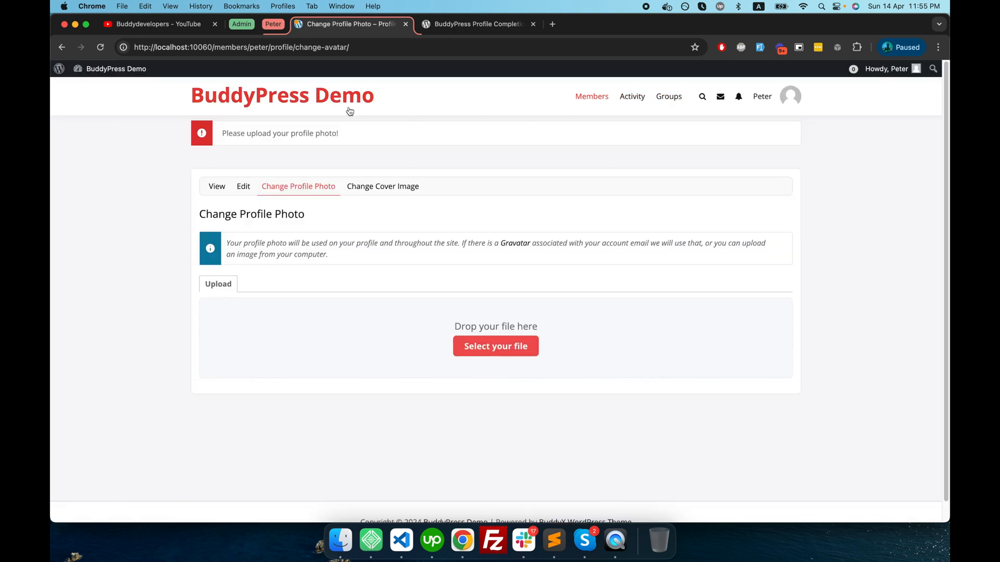
mouse_move(409, 185)
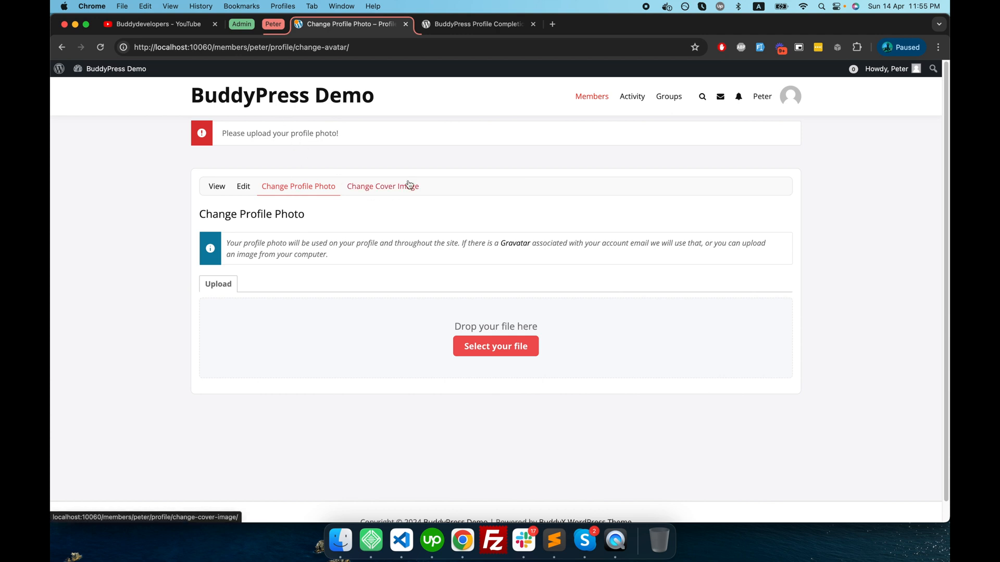
mouse_move(492, 333)
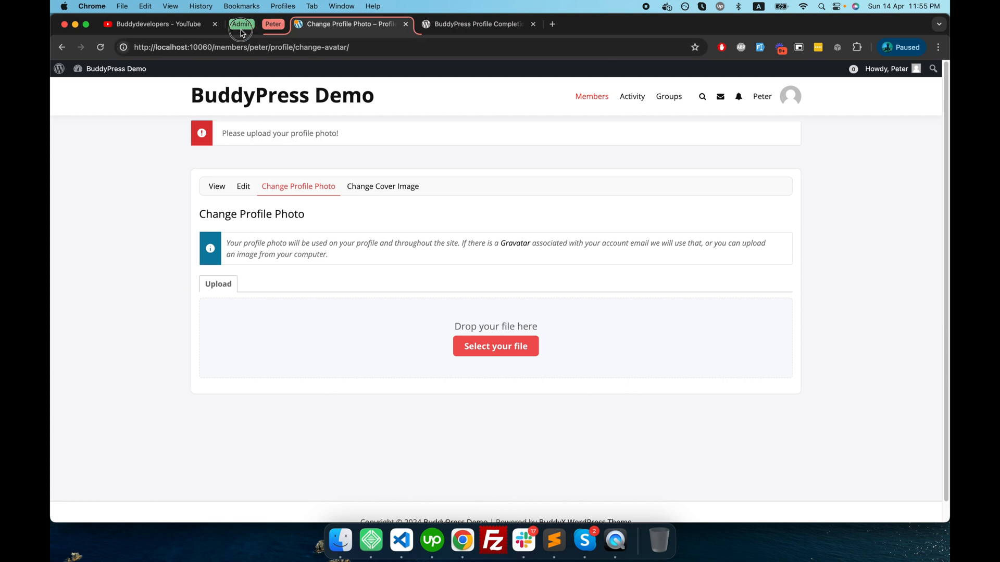
click(241, 24)
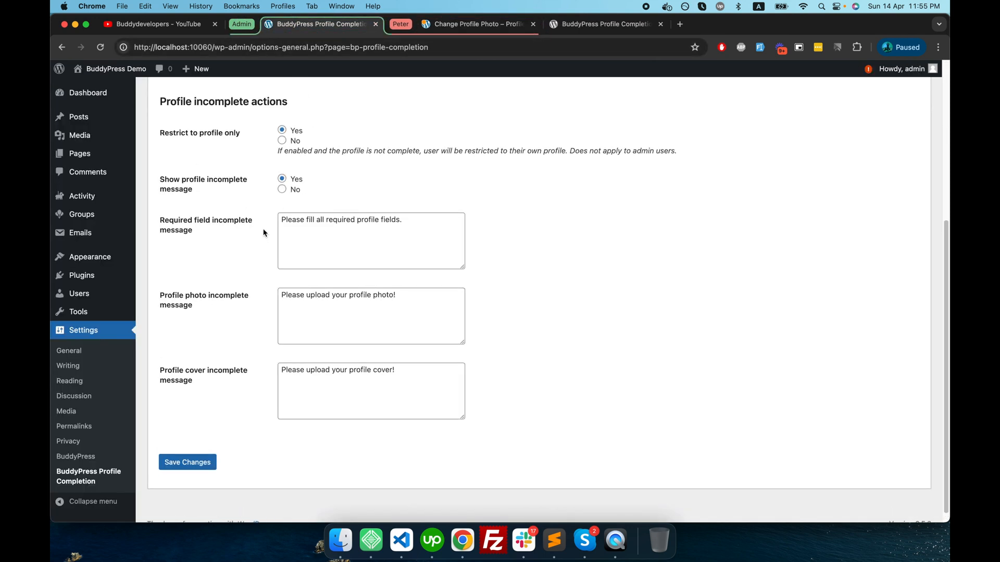
scroll(up, 3)
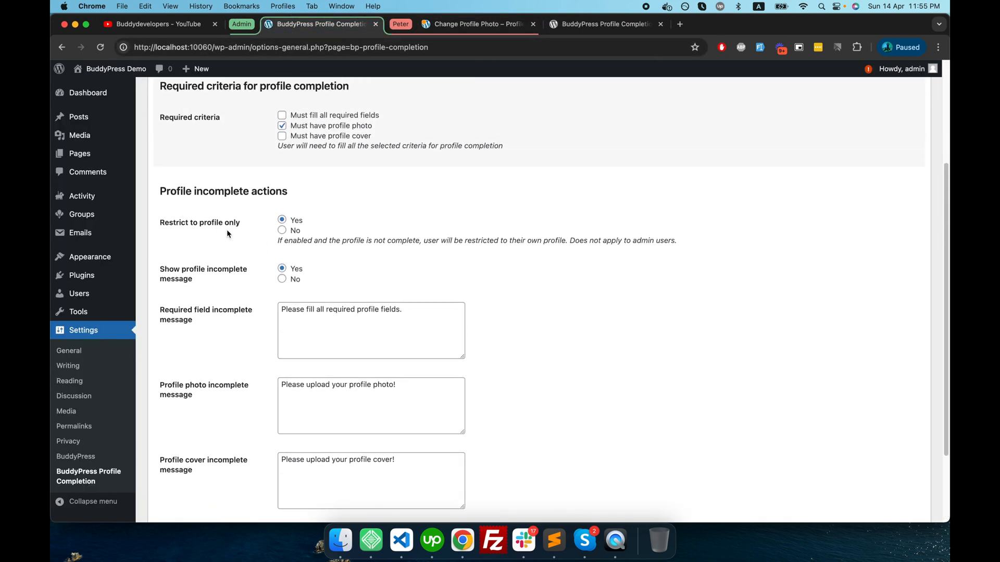
click(282, 230)
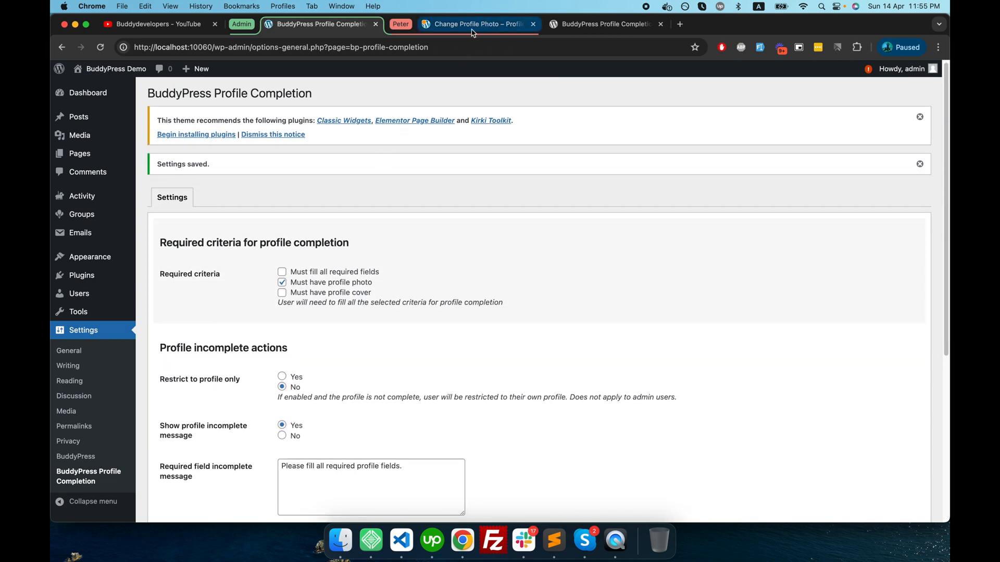
click(474, 24)
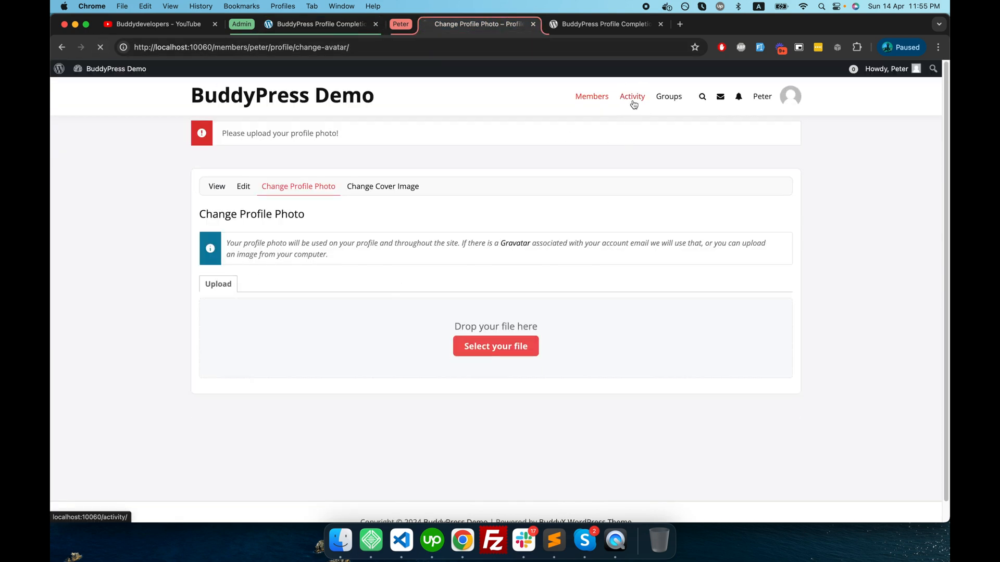
click(632, 96)
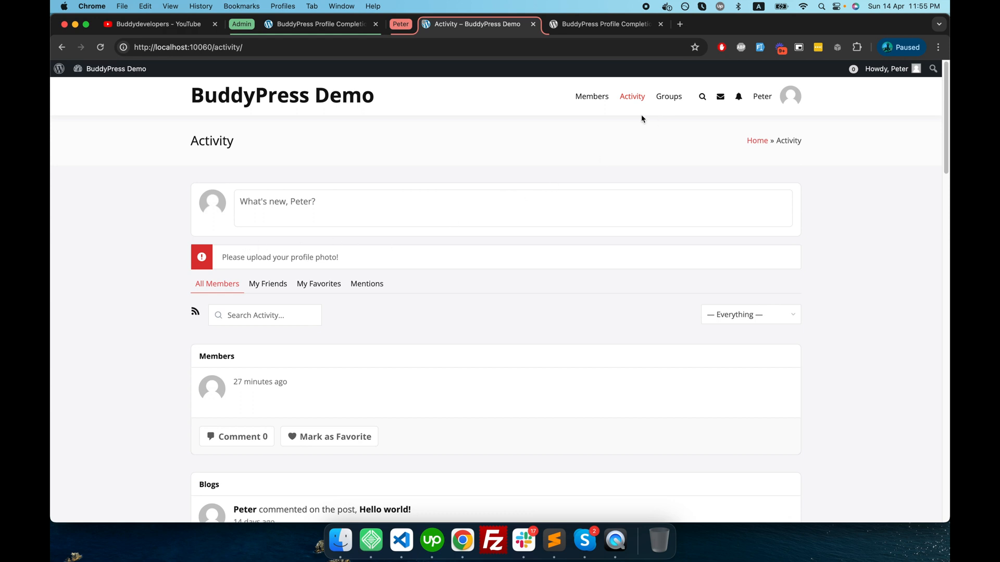
click(591, 96)
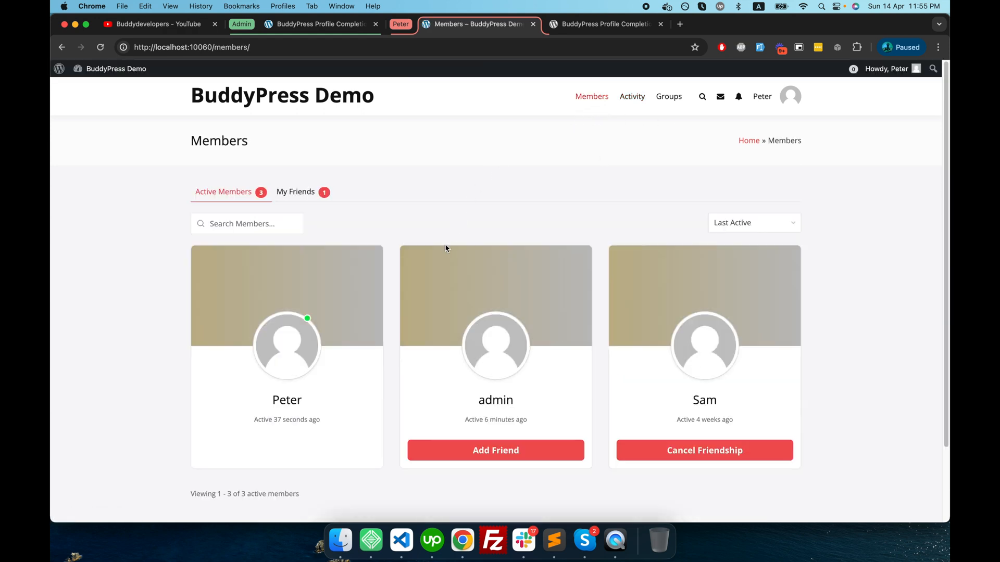
scroll(down, 3)
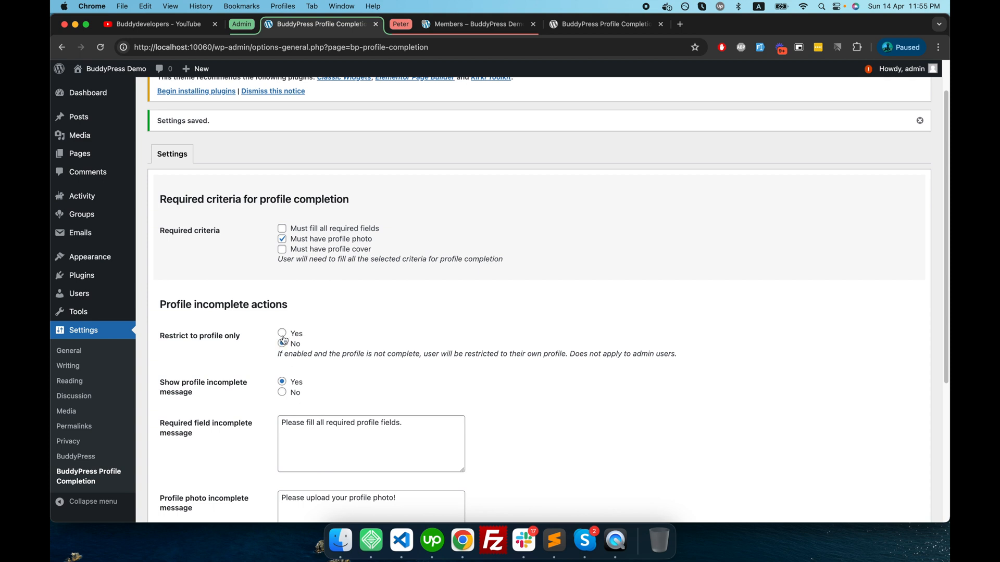
click(281, 344)
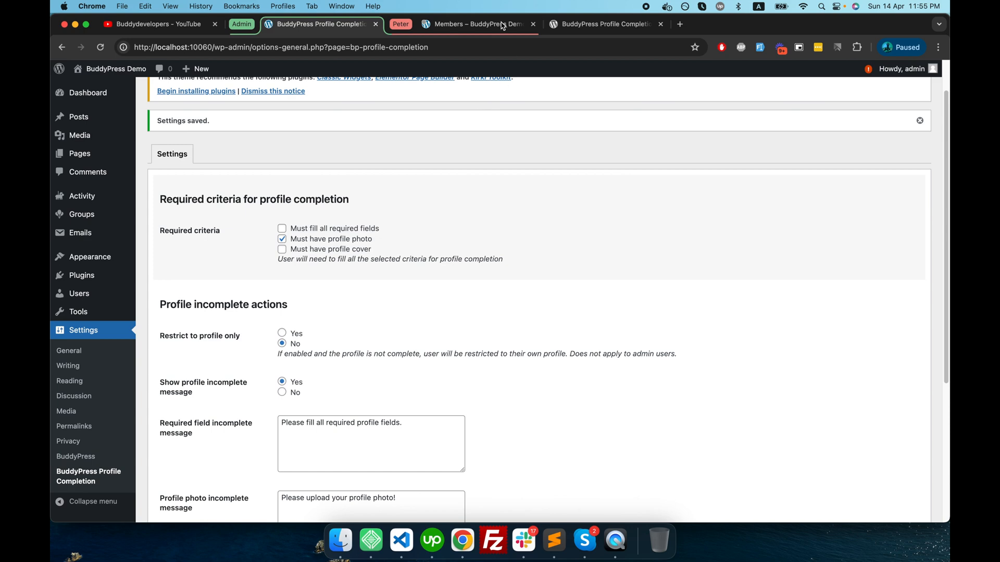
click(475, 23)
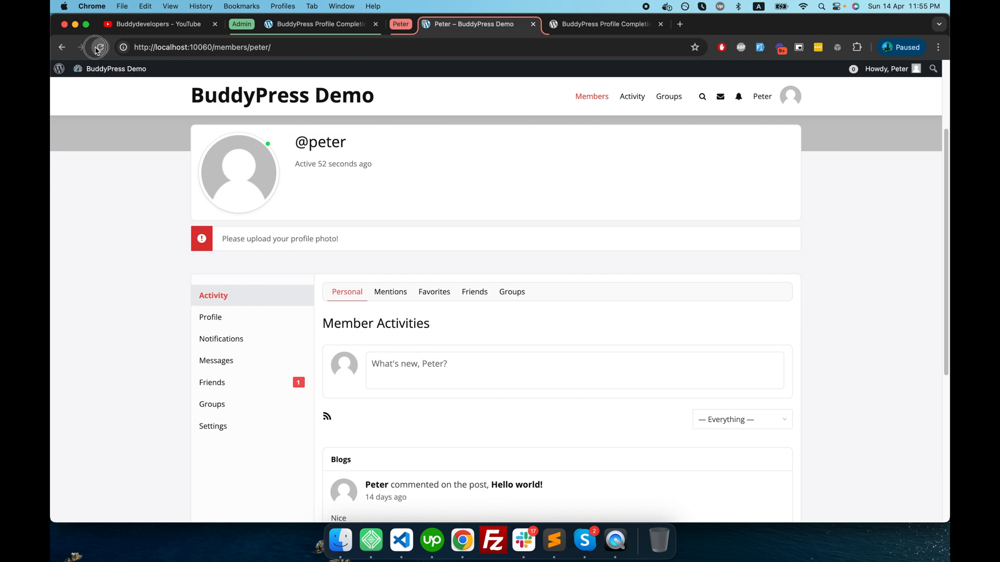
click(98, 47)
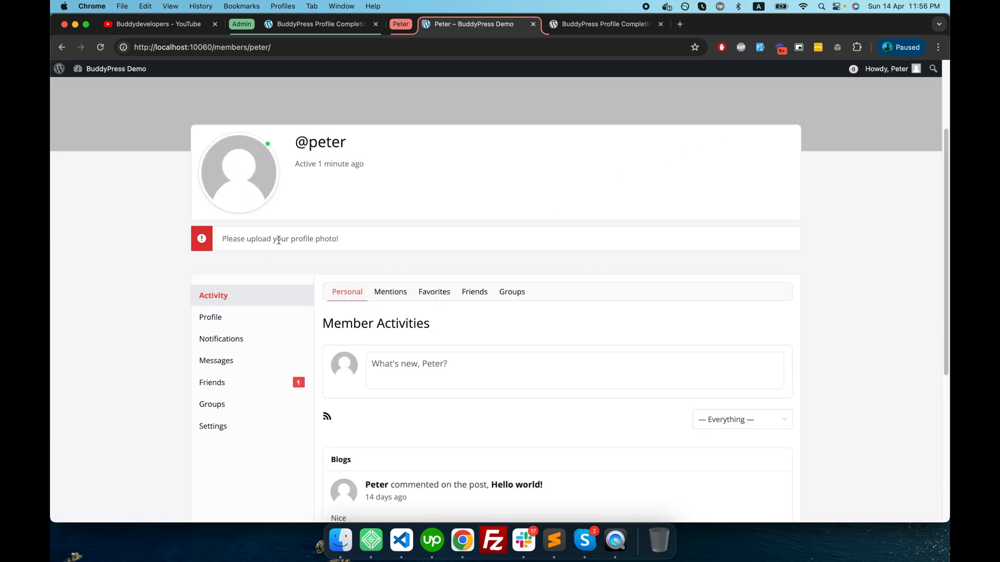
click(210, 317)
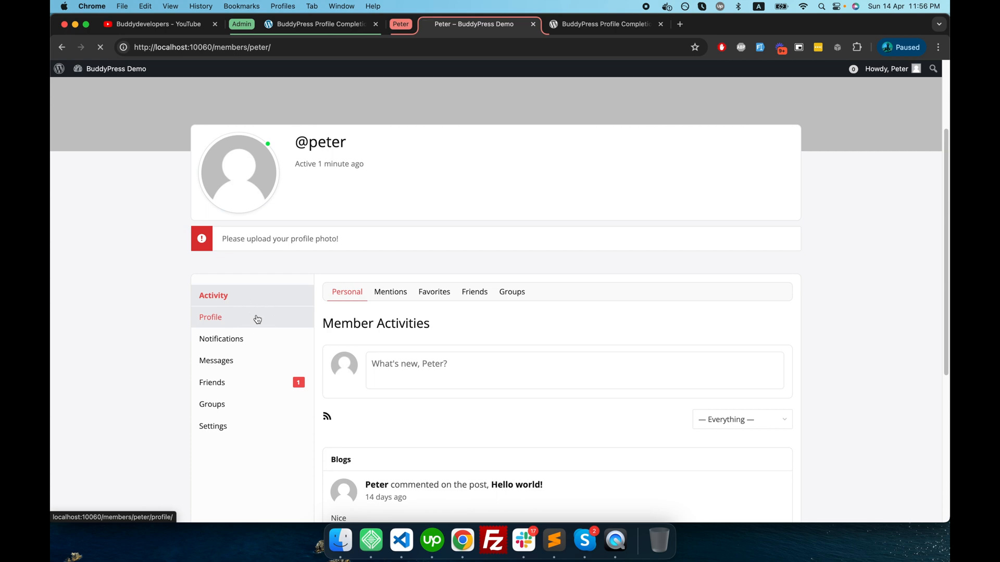
click(210, 317)
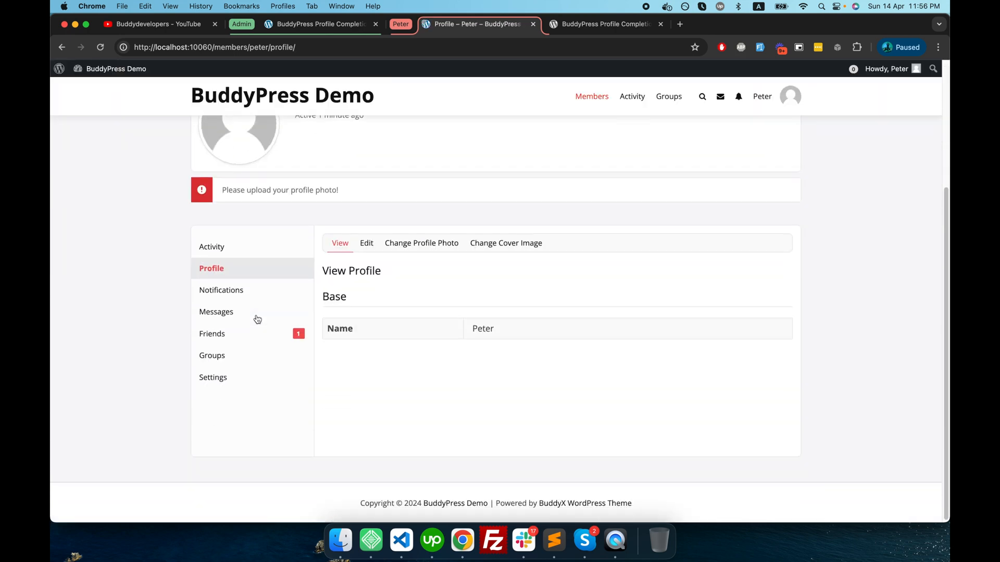
click(221, 290)
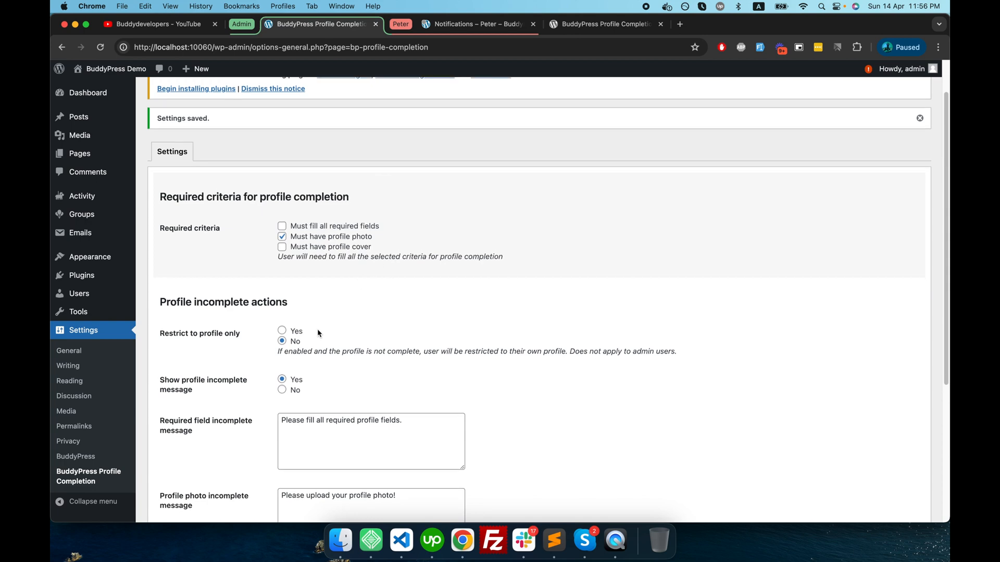
- Set 'Restrict to profile only' to Yes, then move to the member's tab
click(282, 331)
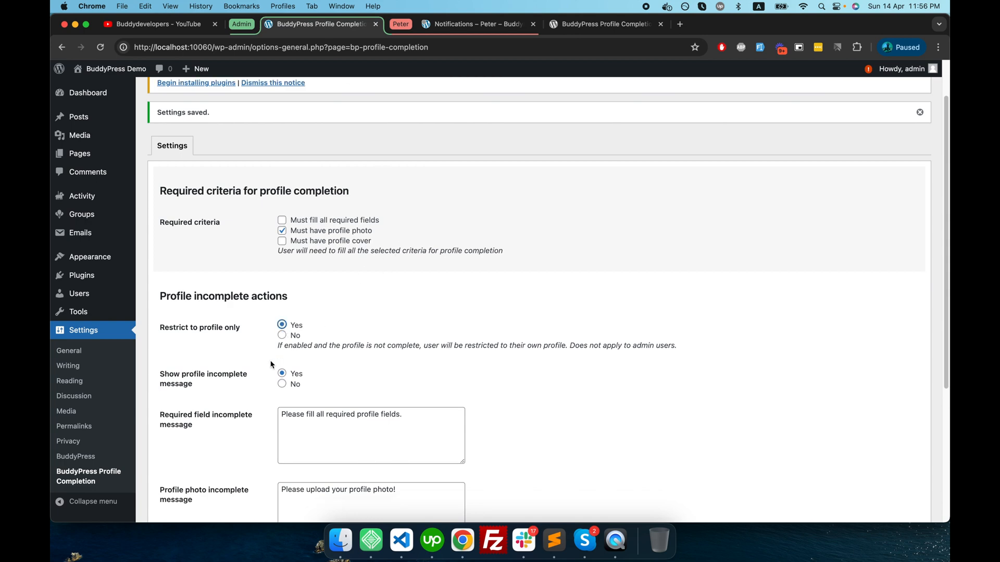
click(187, 450)
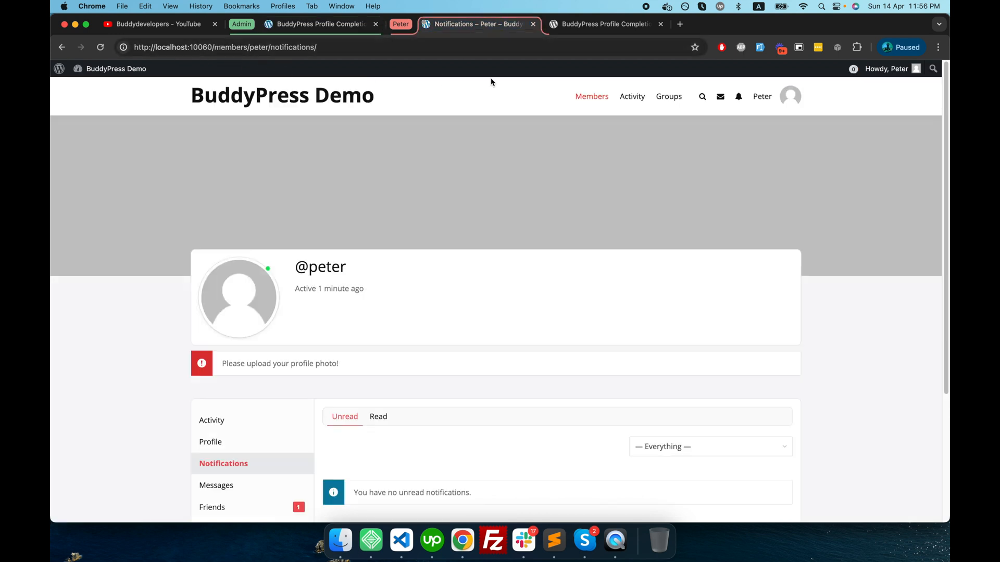
mouse_move(102, 60)
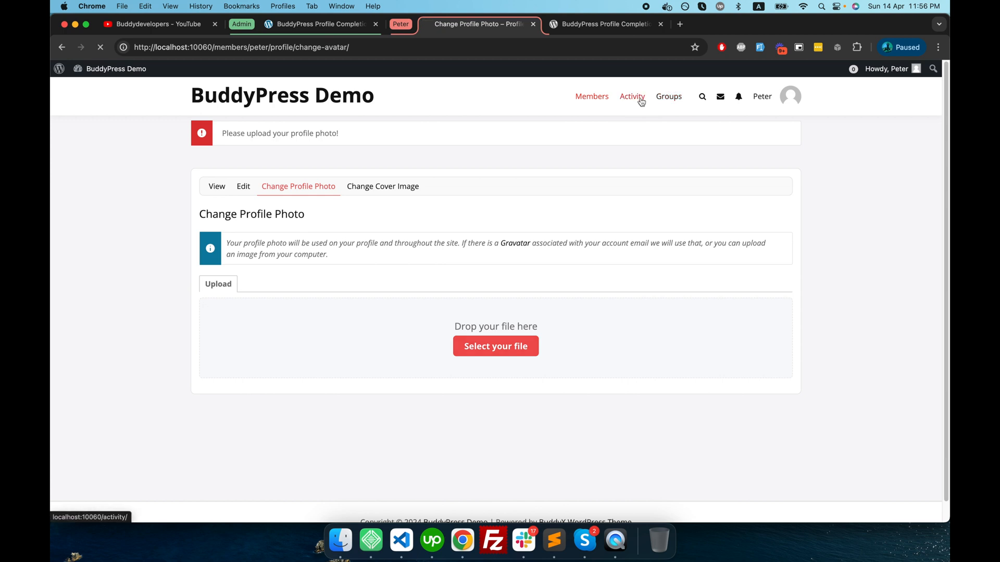
mouse_move(669, 99)
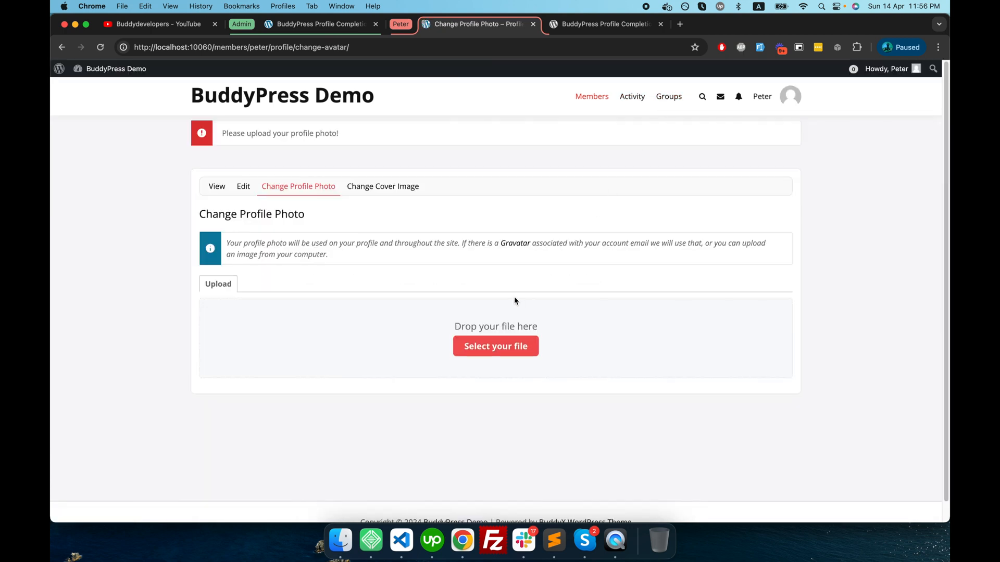
mouse_move(505, 350)
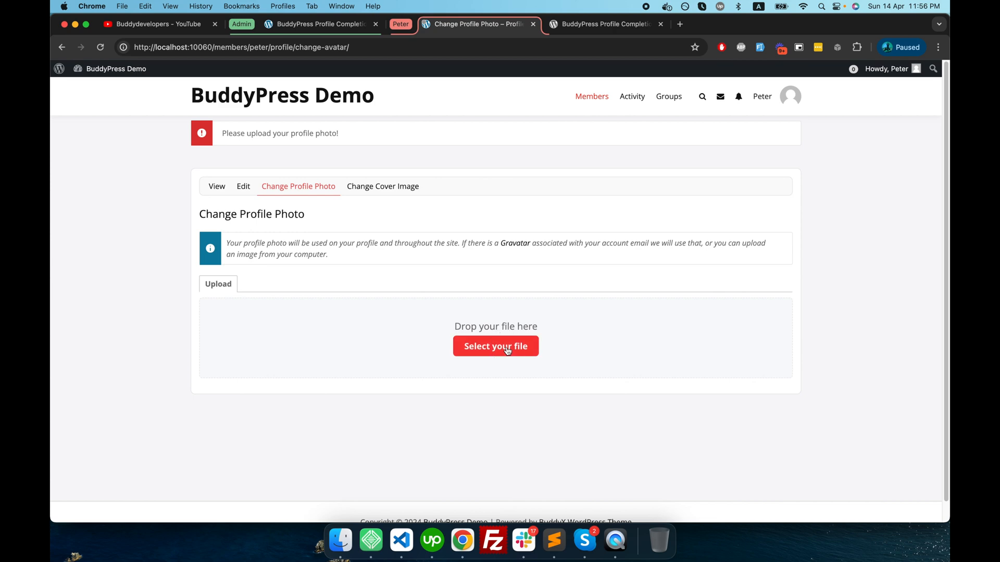
click(496, 346)
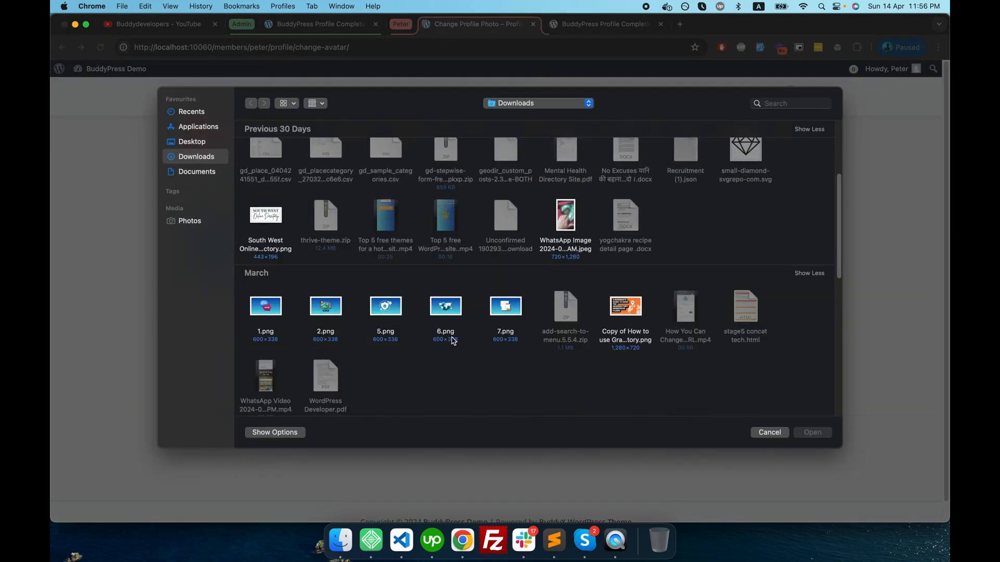
scroll(down, 3)
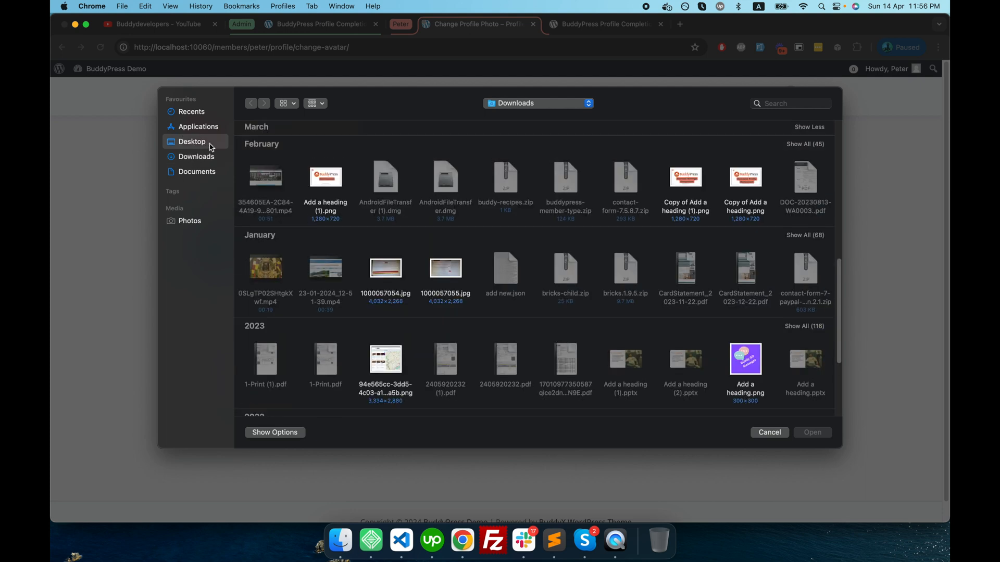
click(191, 141)
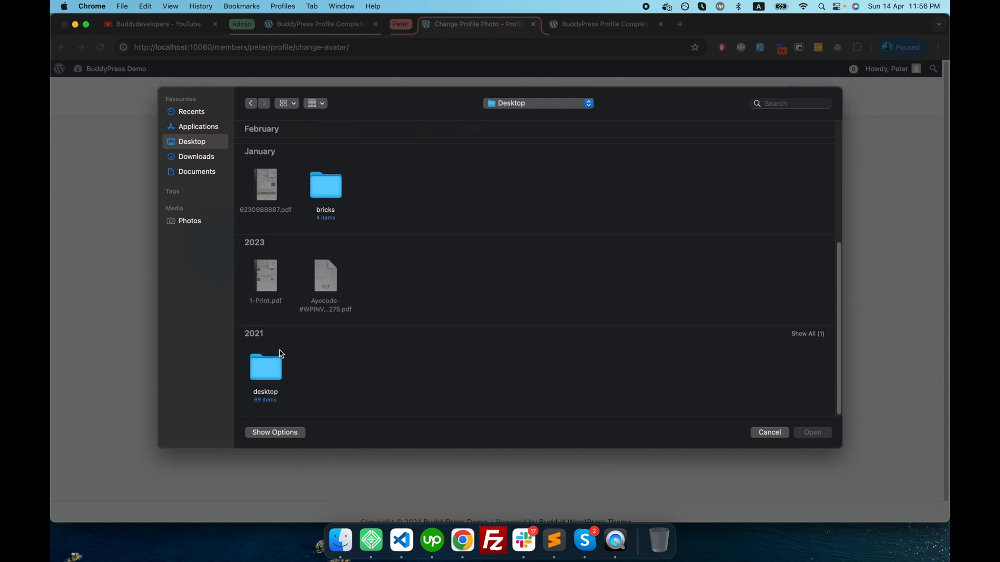
double_click(265, 367)
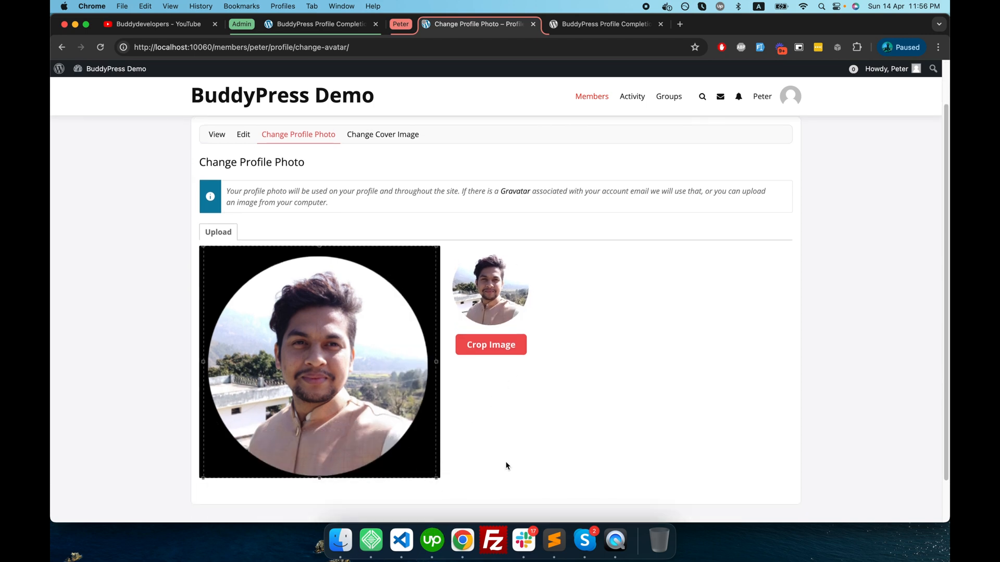
click(491, 344)
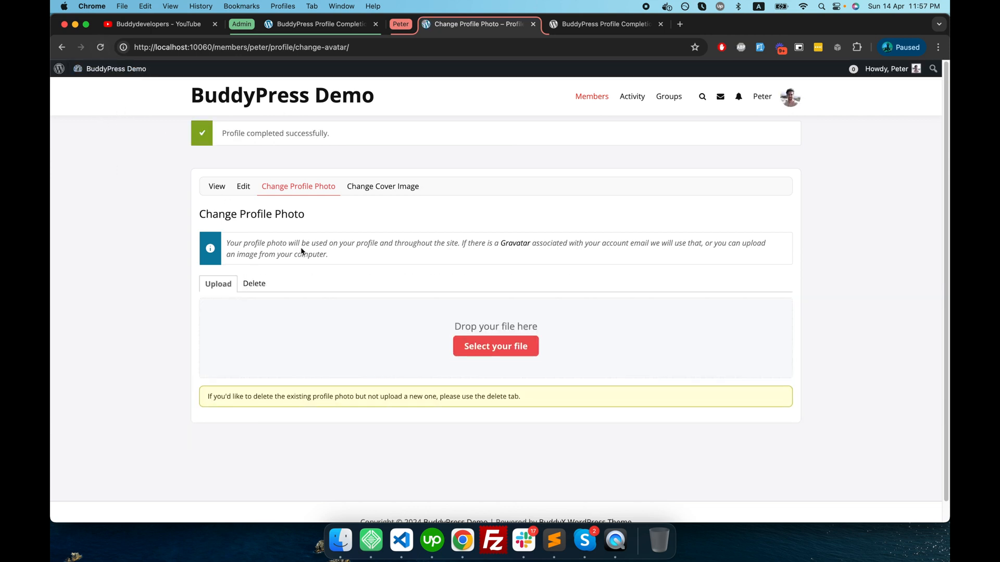
- Browse Peter's activity feed and profile showing the new photo, then open the YouTube tab
click(632, 96)
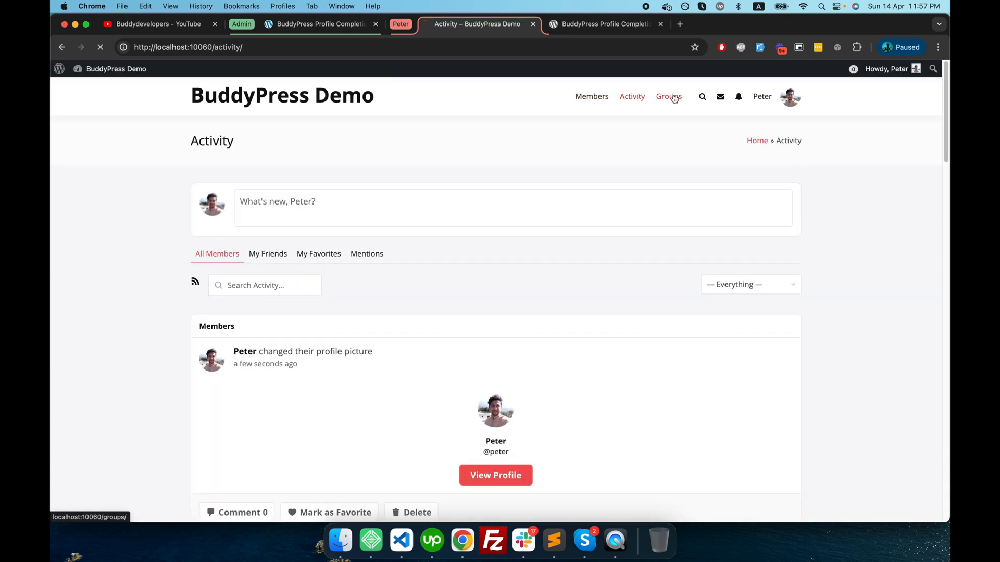
click(669, 97)
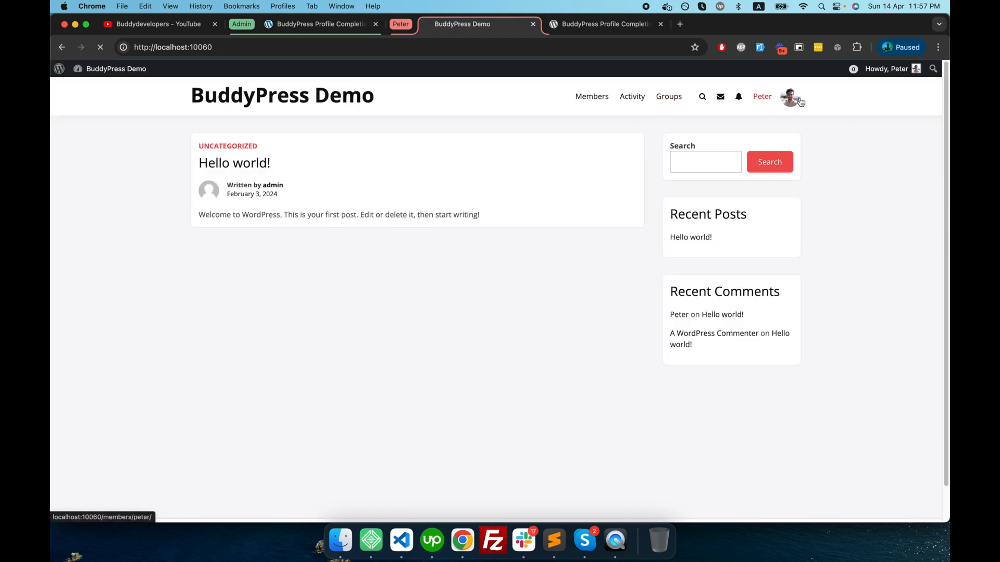
click(790, 97)
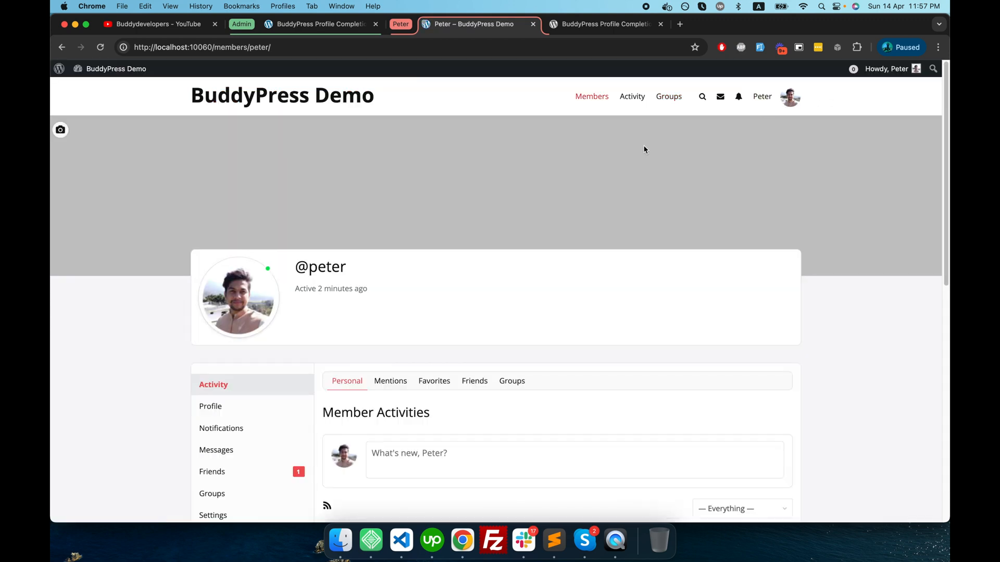
mouse_move(587, 33)
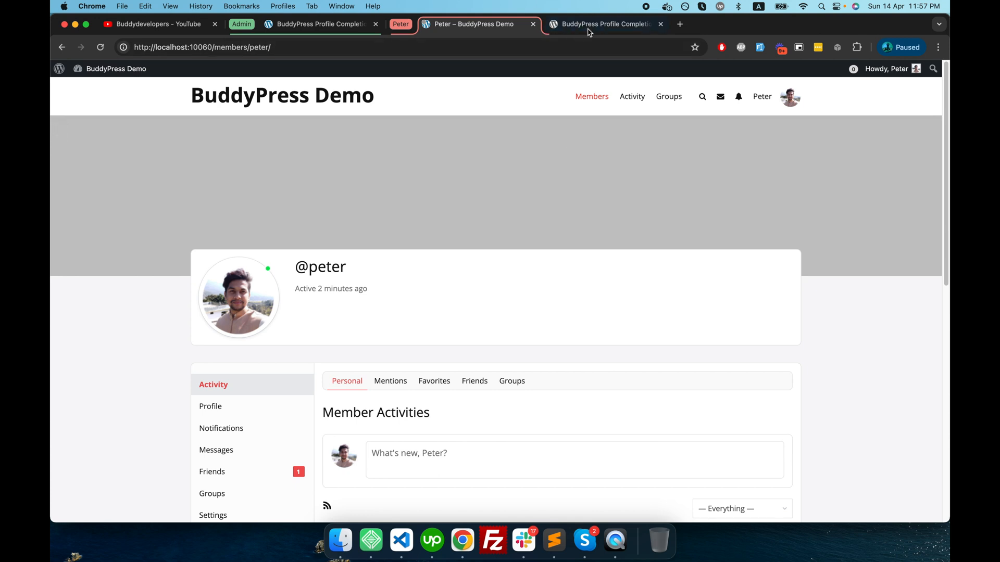
click(603, 24)
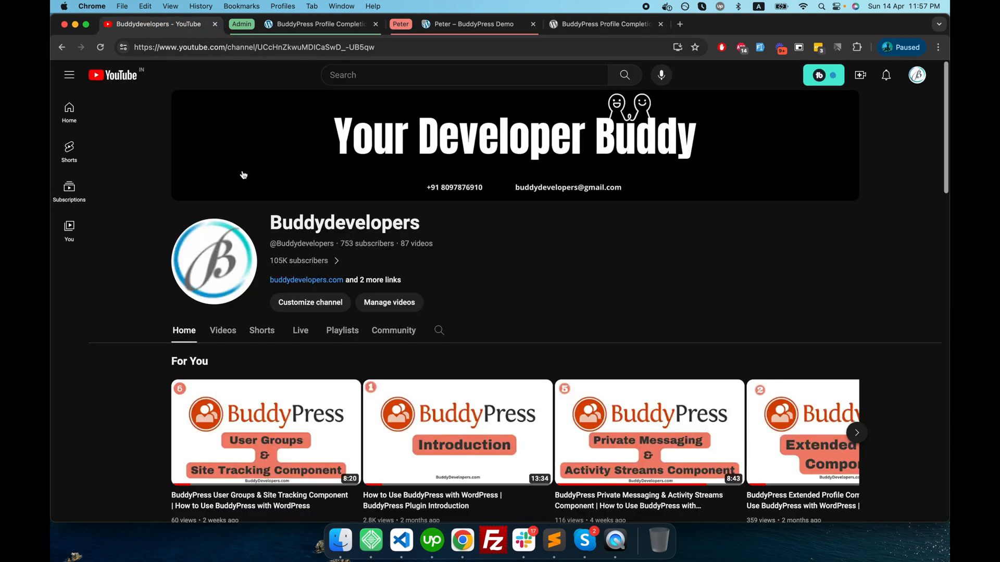
mouse_move(284, 229)
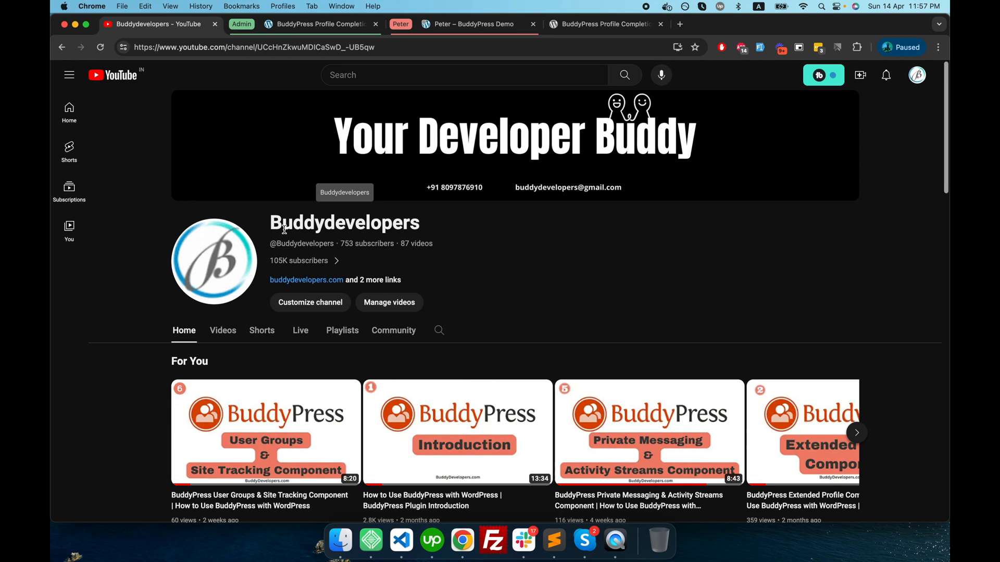